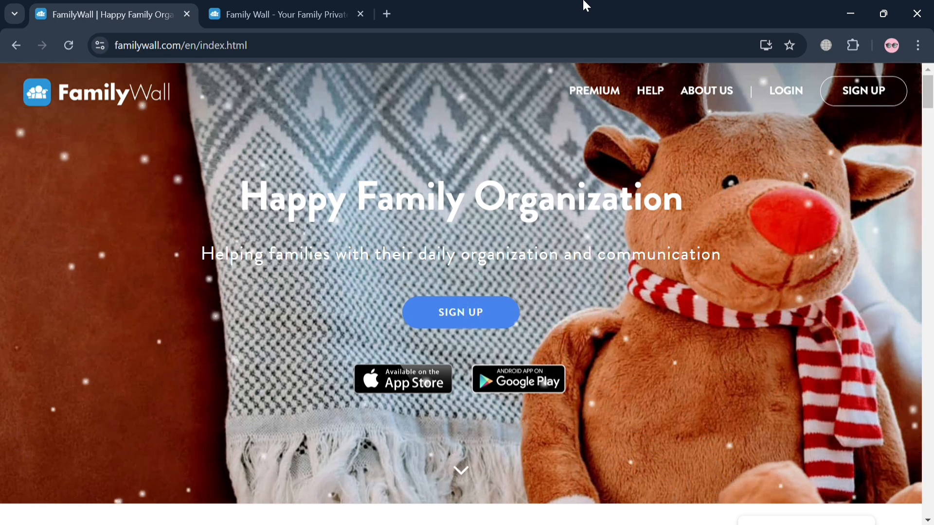
mouse_move(633, 412)
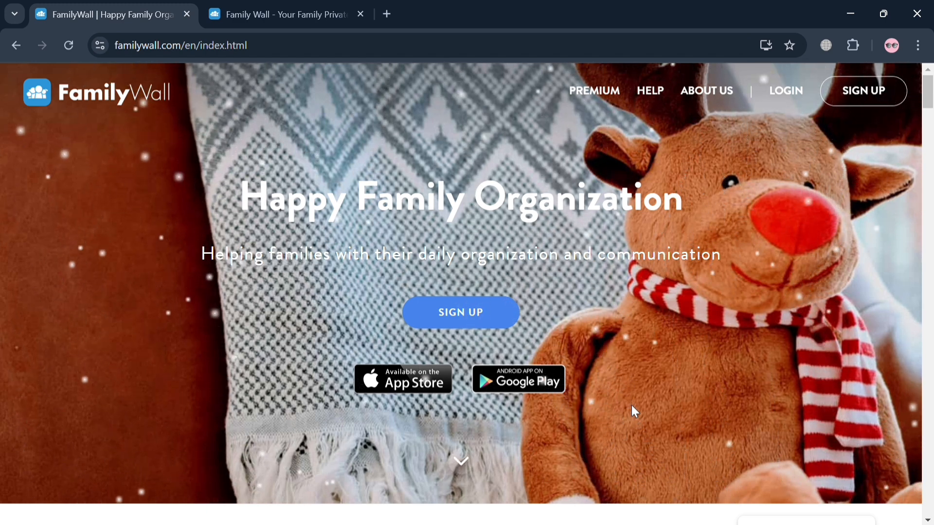
Review the sign-up form with name, email, password and terms, then submit it with Continue.
scroll(down, 3)
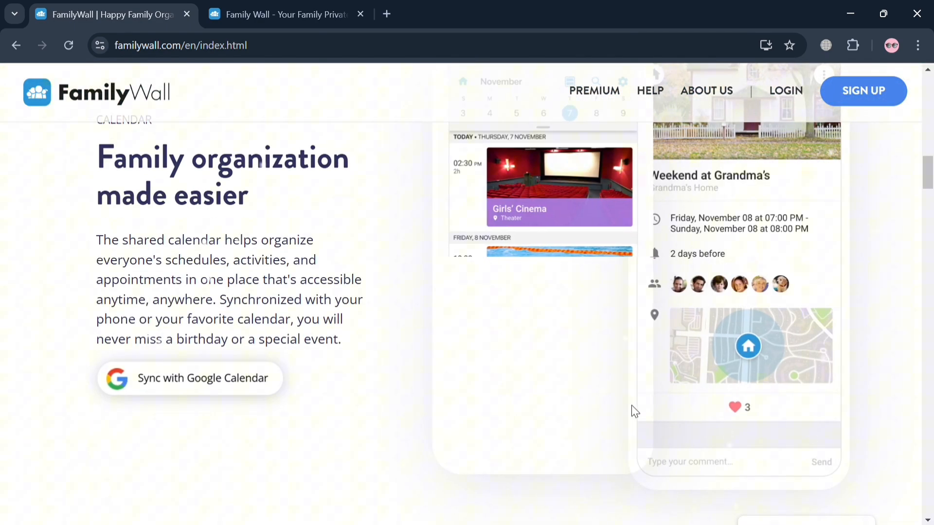
scroll(down, 3)
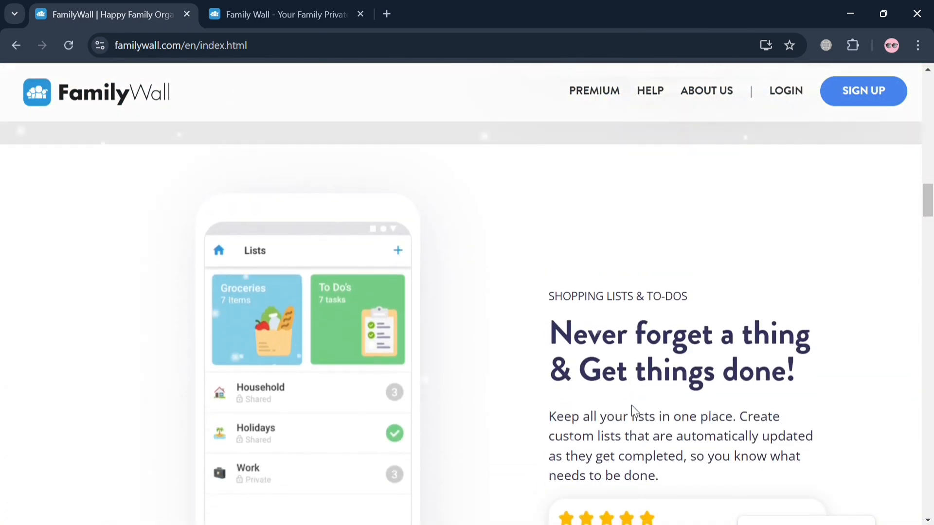
scroll(down, 3)
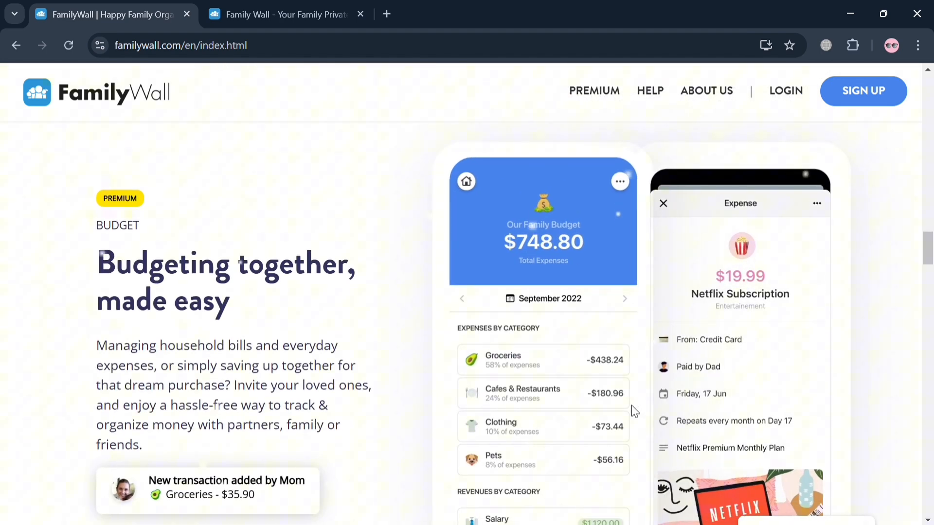
scroll(down, 3)
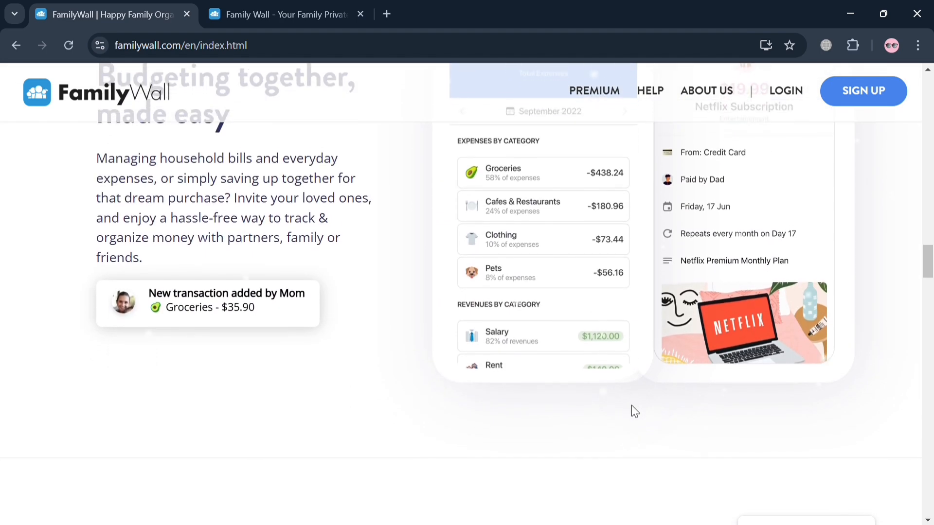
scroll(down, 3)
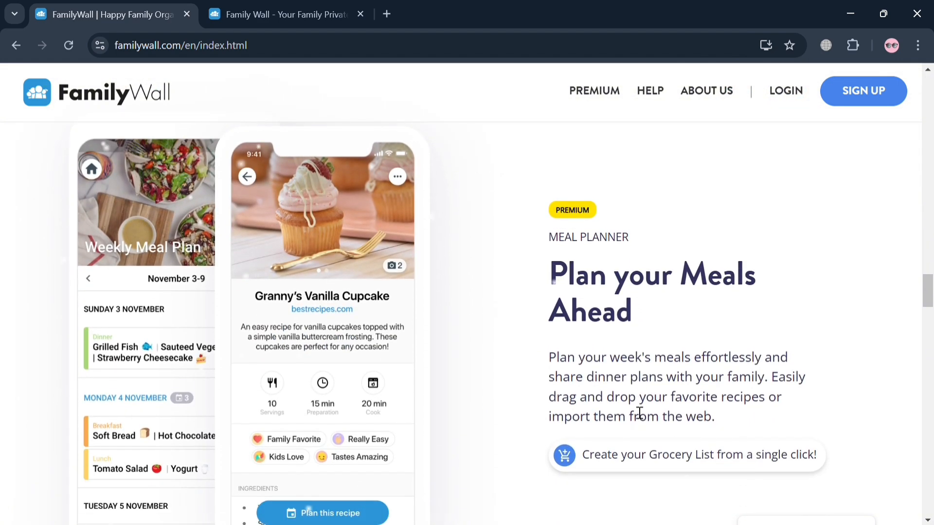
scroll(down, 3)
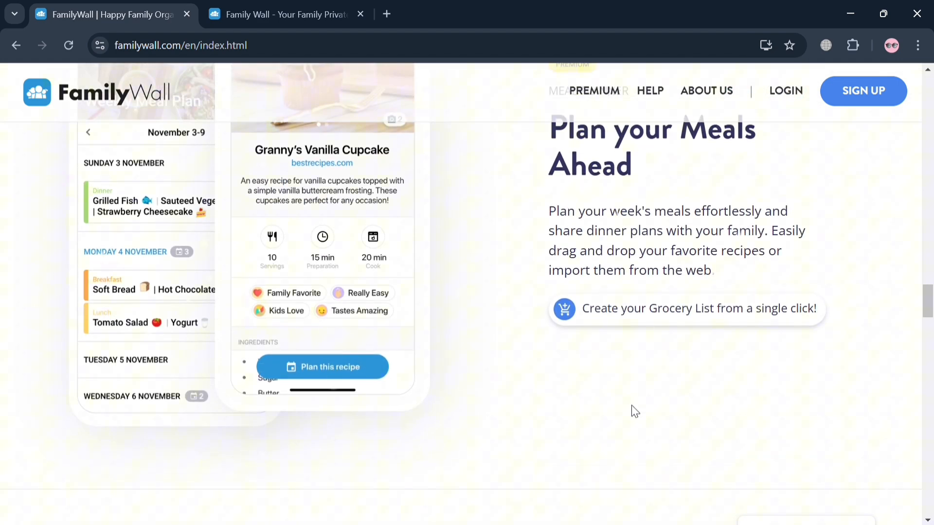
scroll(down, 3)
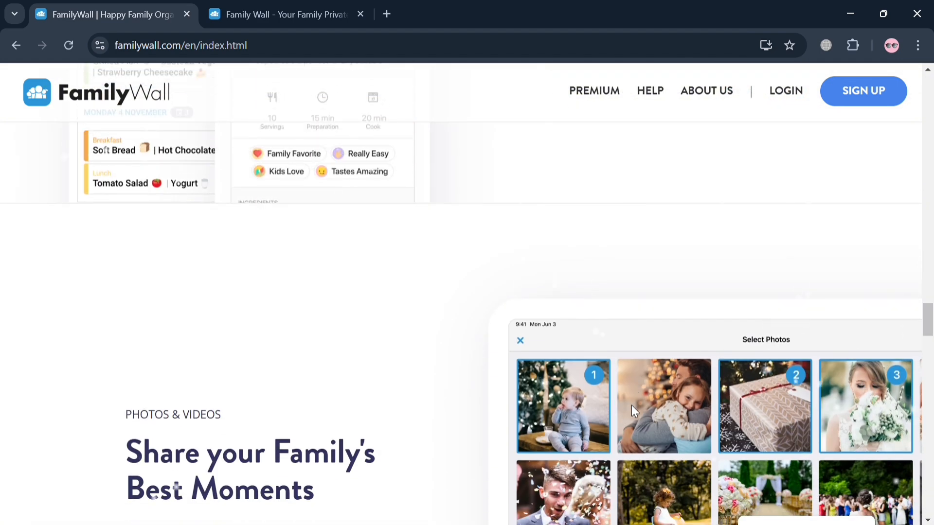
scroll(down, 3)
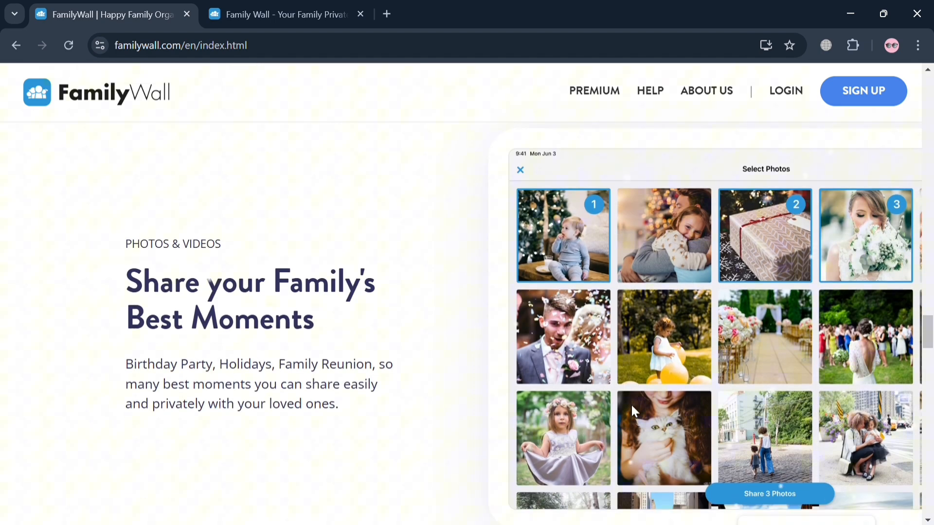
scroll(down, 3)
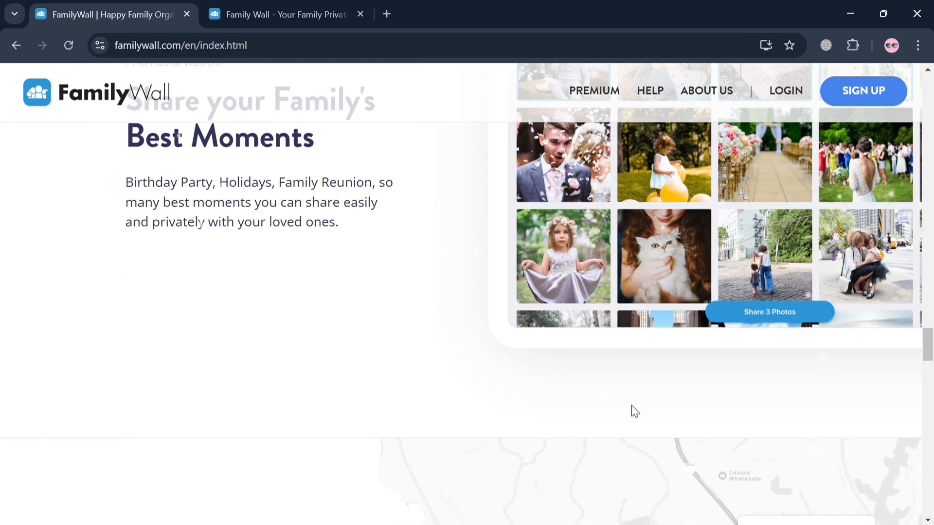
scroll(down, 3)
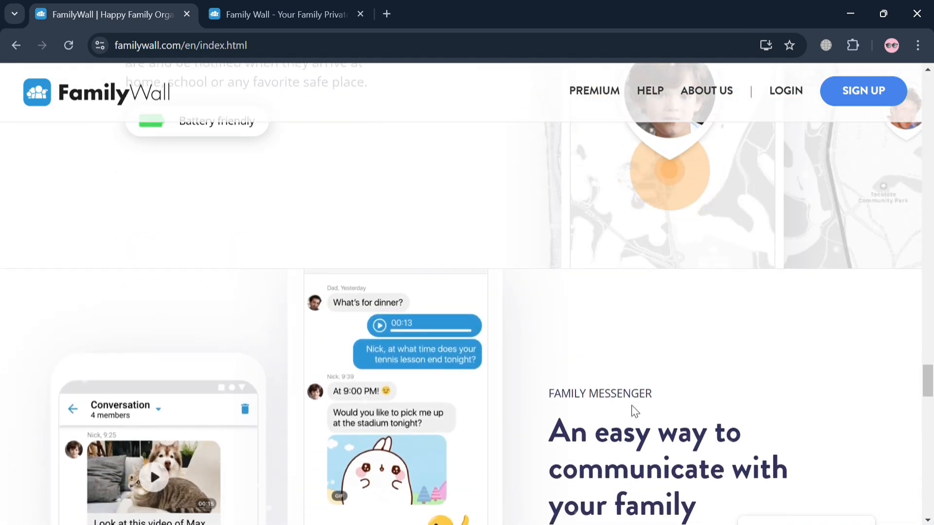
scroll(down, 3)
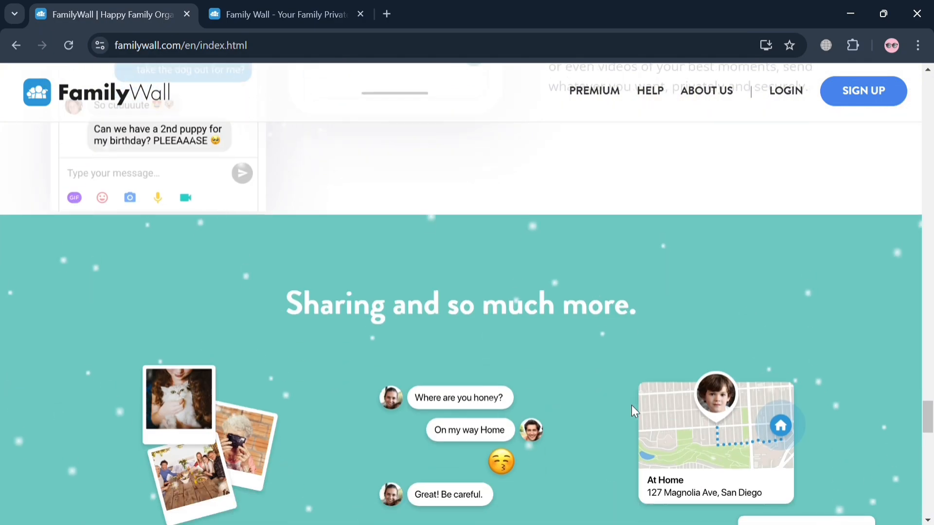
scroll(up, 3)
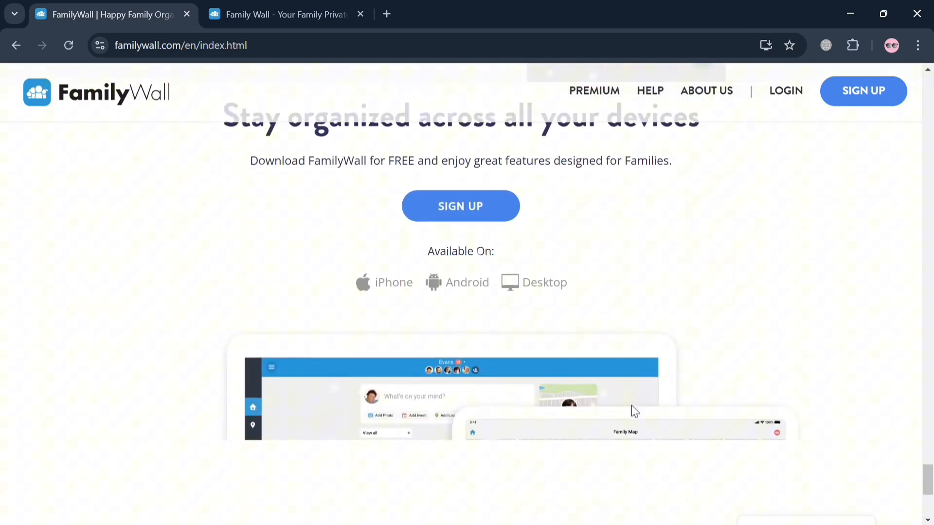
scroll(down, 3)
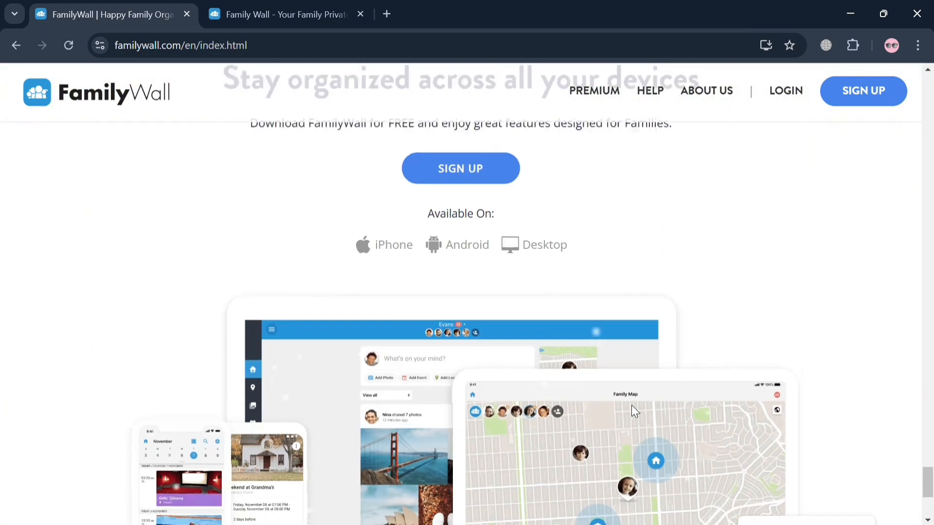
scroll(down, 3)
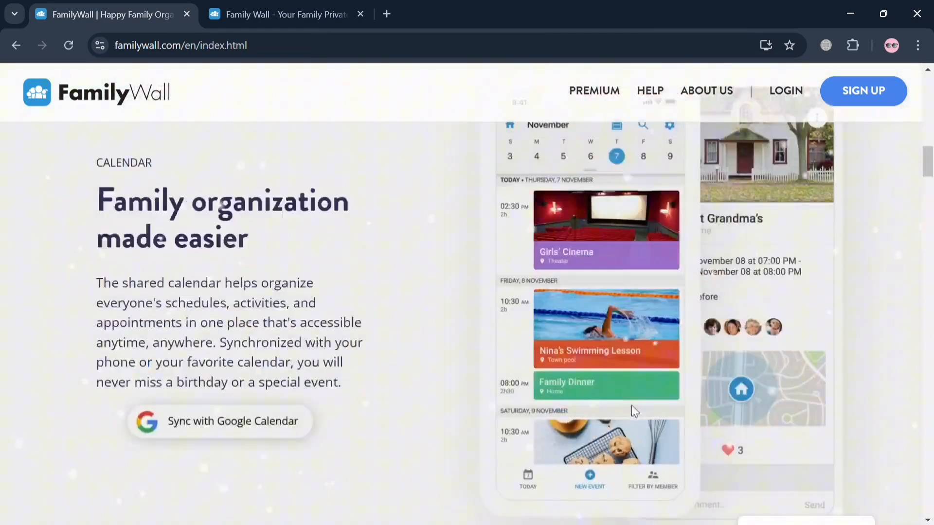
scroll(up, 3)
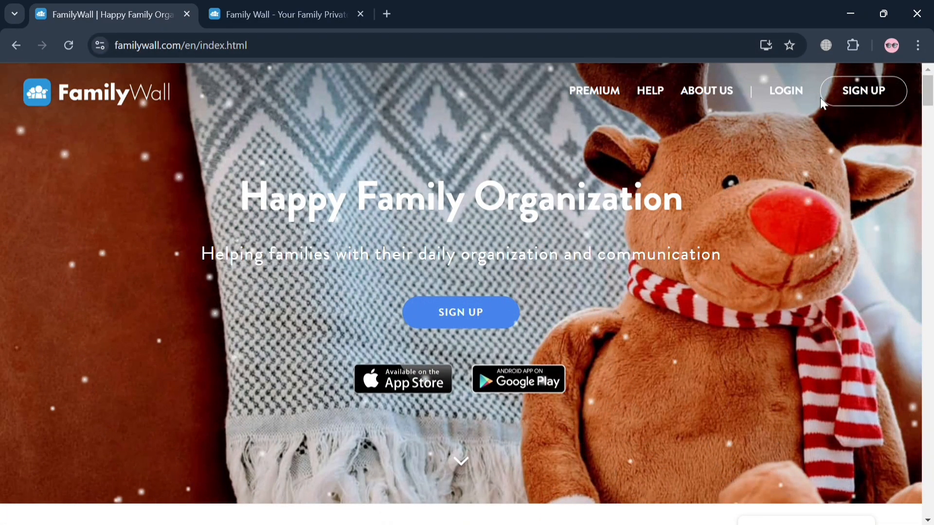
mouse_move(846, 97)
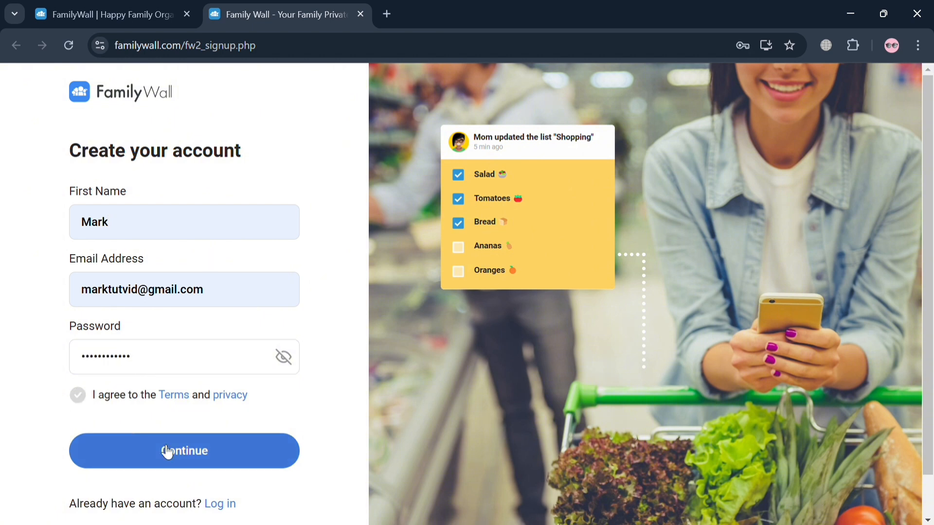
click(184, 451)
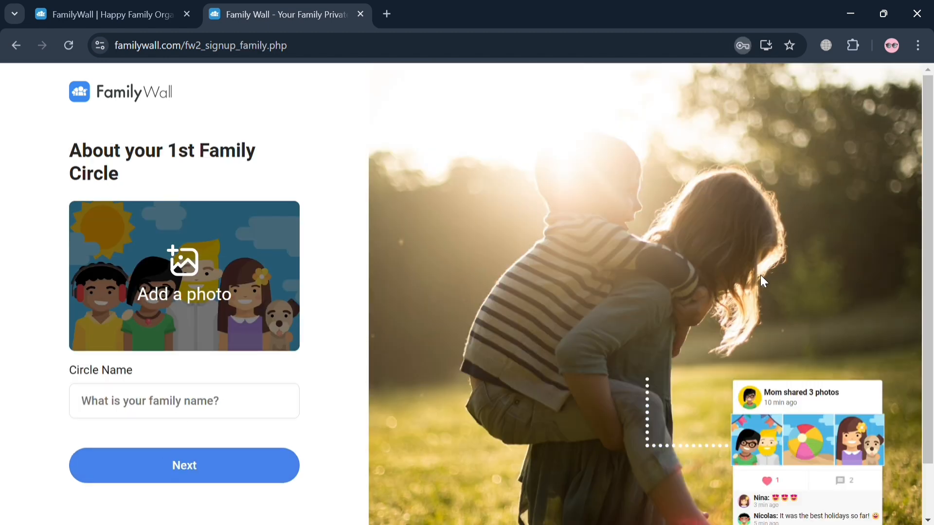
mouse_move(204, 222)
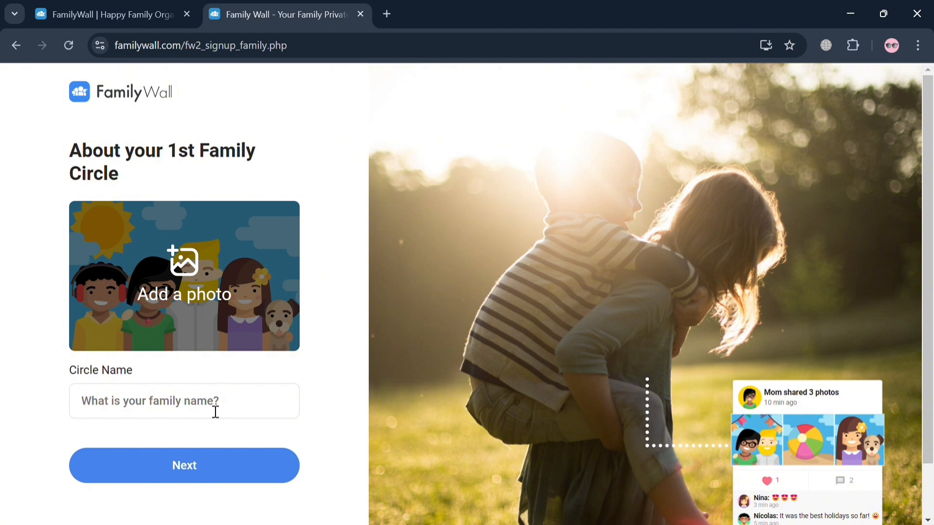
Name the first circle 'Anders Family' and create it.
text(An)
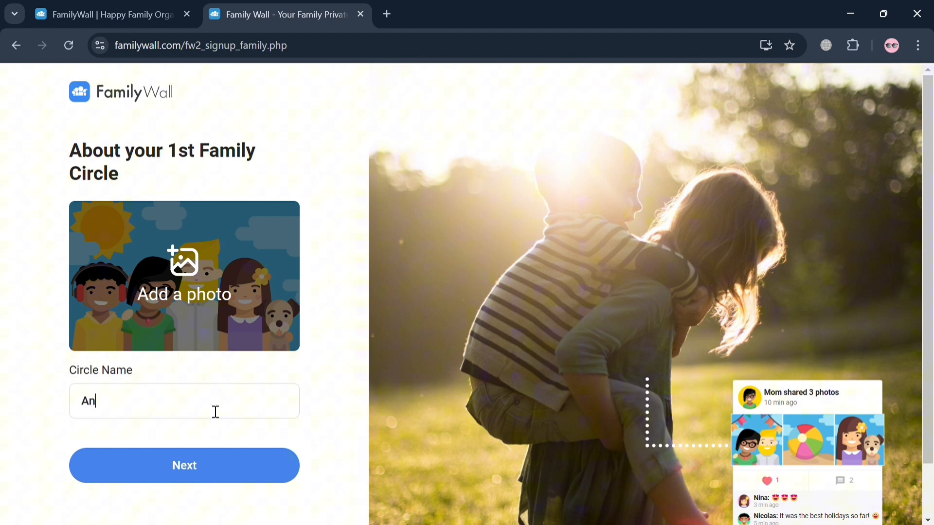
text(der)
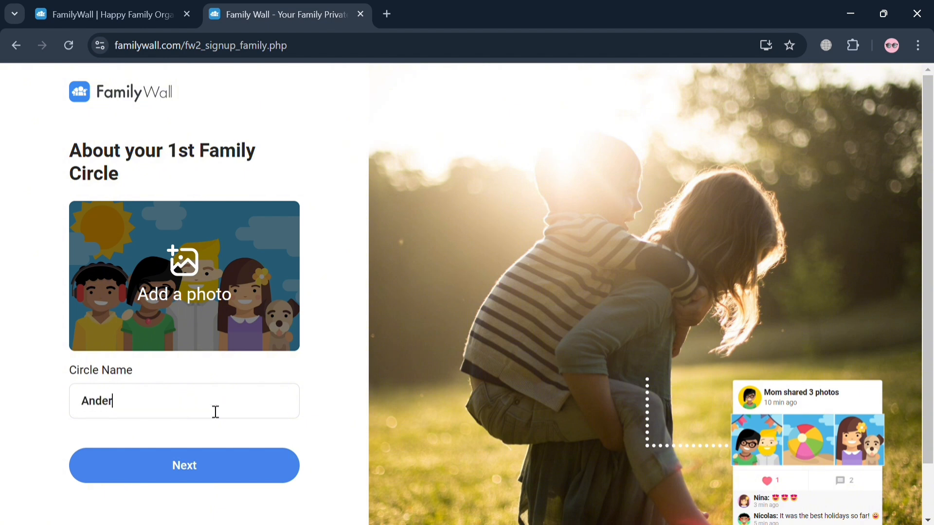
text(s Family)
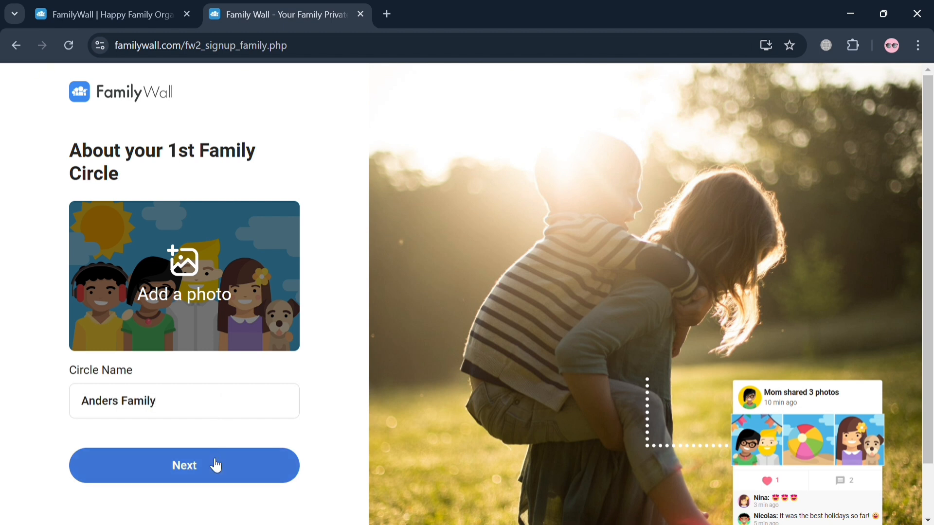
click(185, 465)
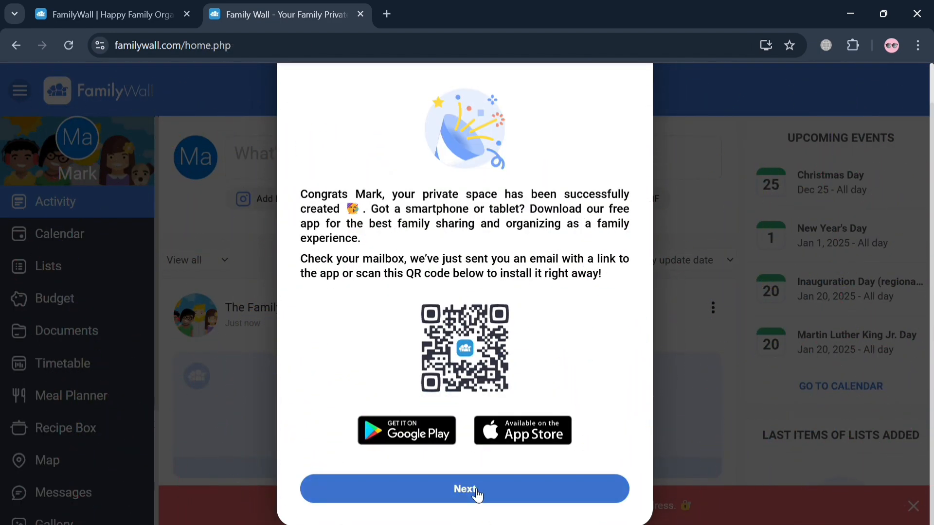
Dismiss the congratulations popup and try inviting a member by account creation.
click(465, 488)
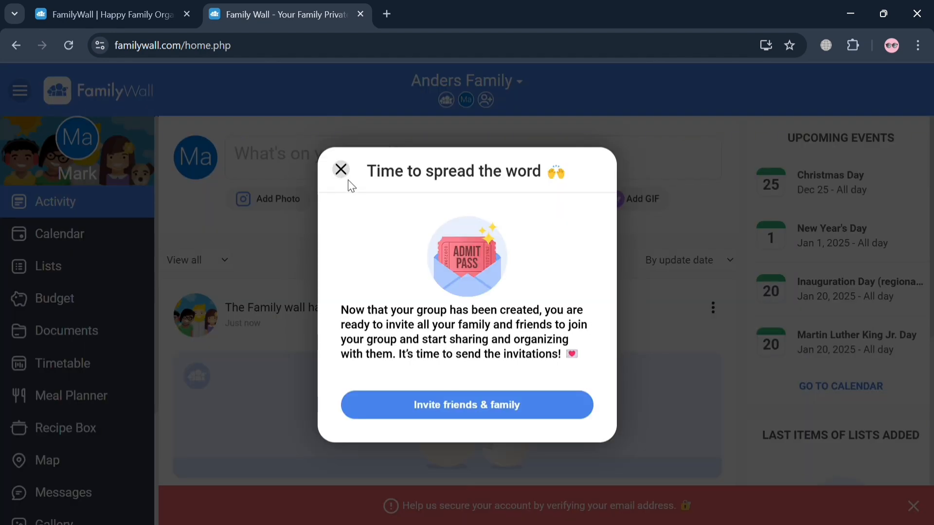
click(467, 404)
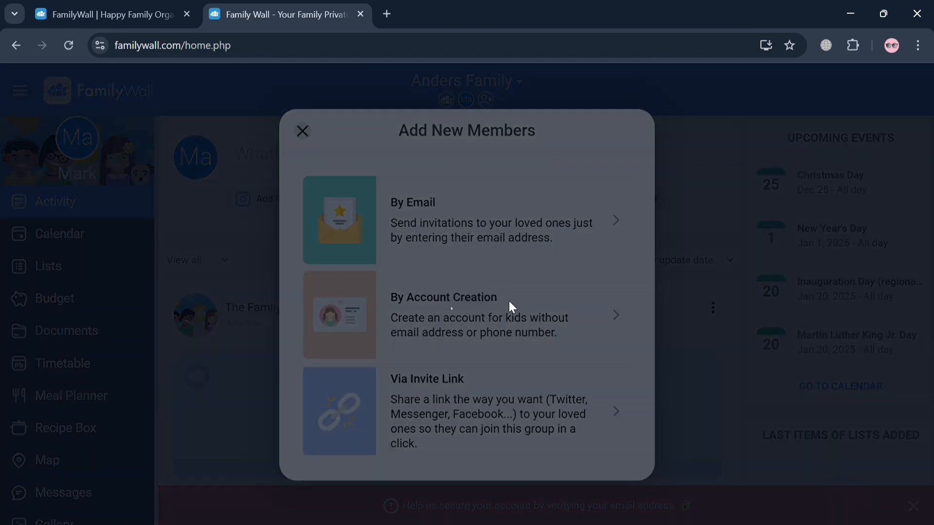
click(443, 306)
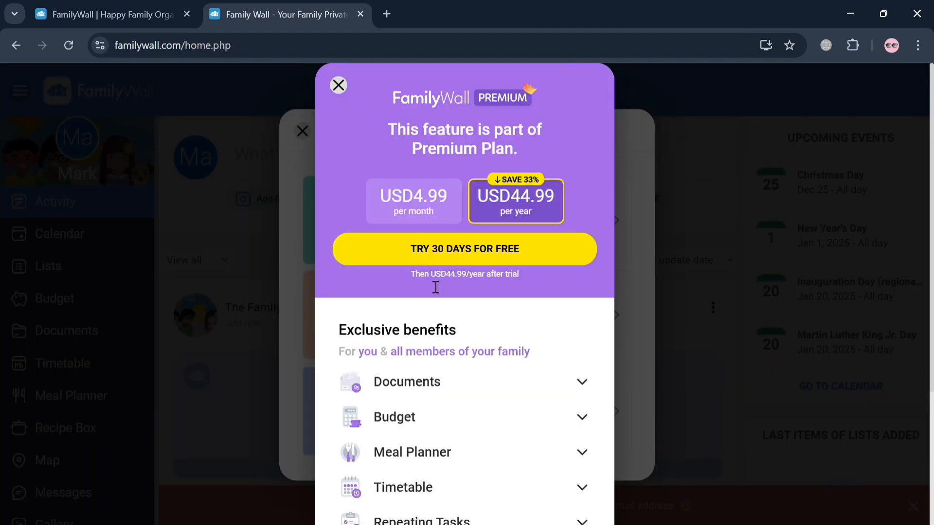
mouse_move(374, 191)
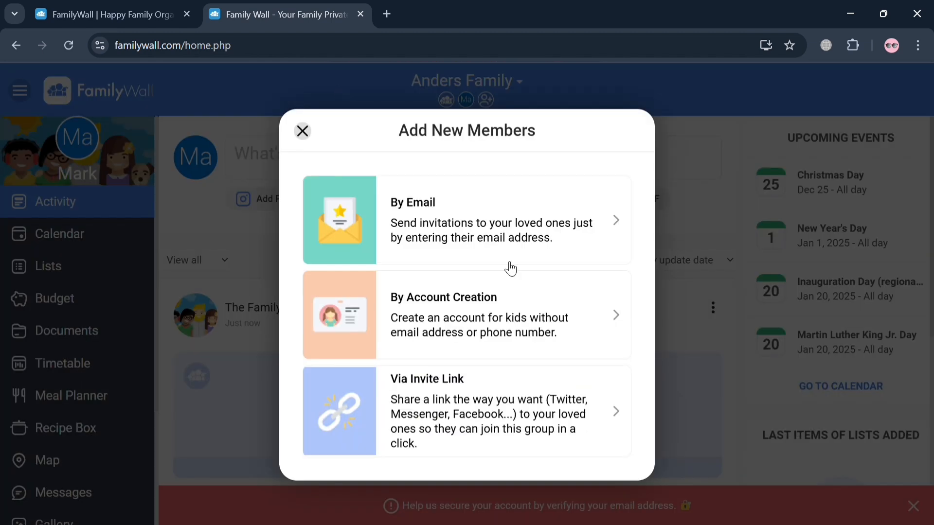
mouse_move(575, 362)
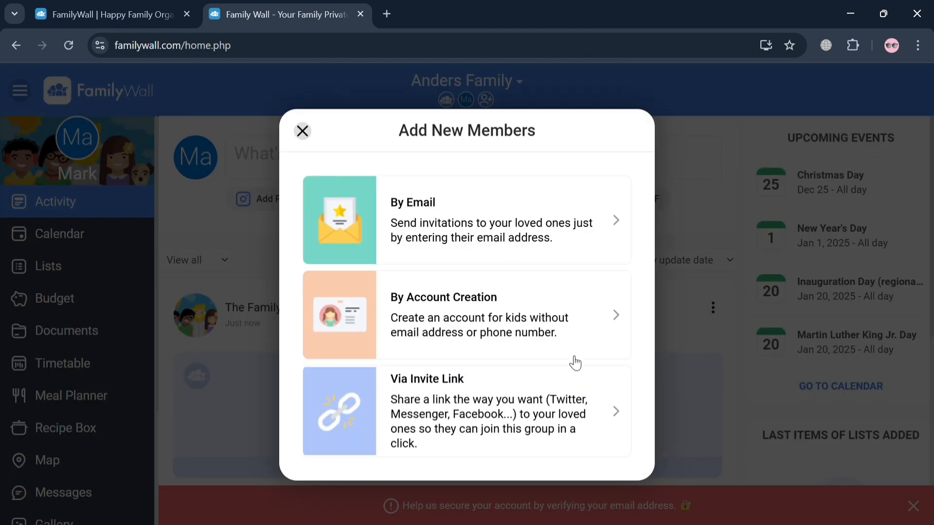
mouse_move(295, 175)
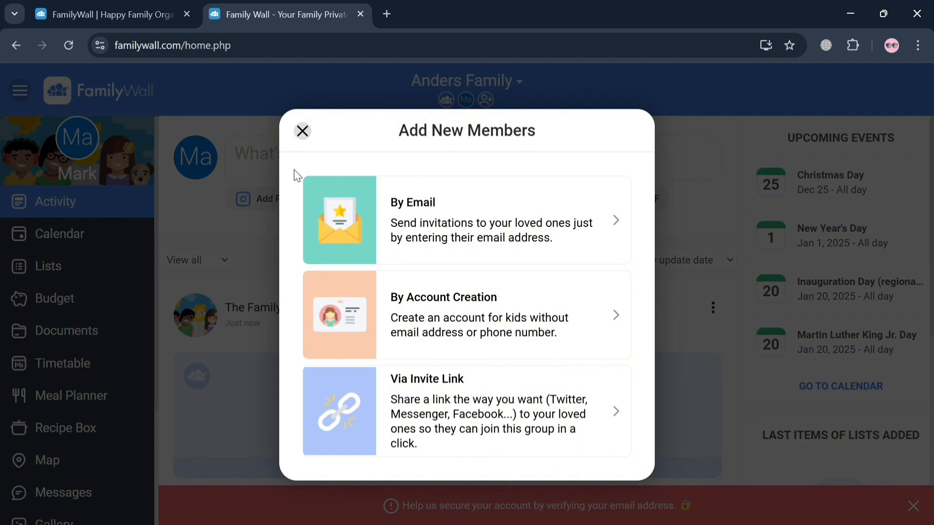
click(303, 130)
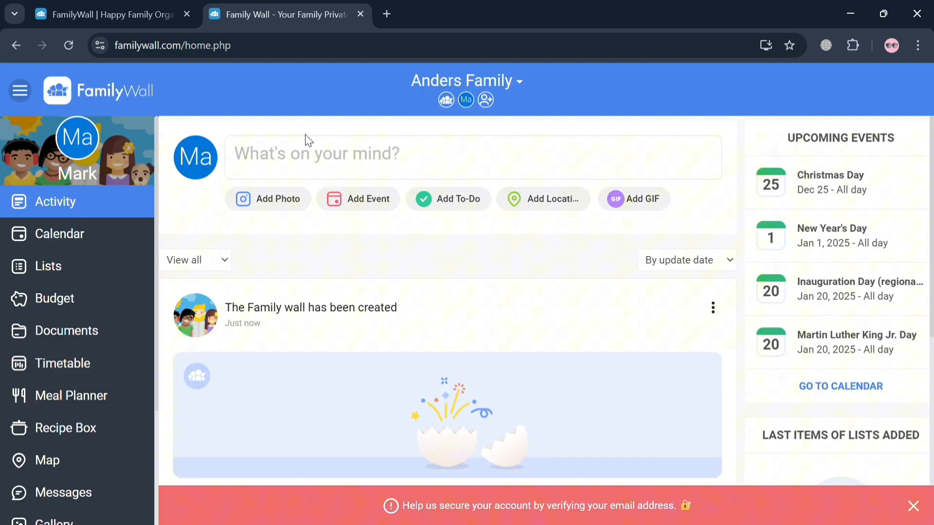
mouse_move(387, 329)
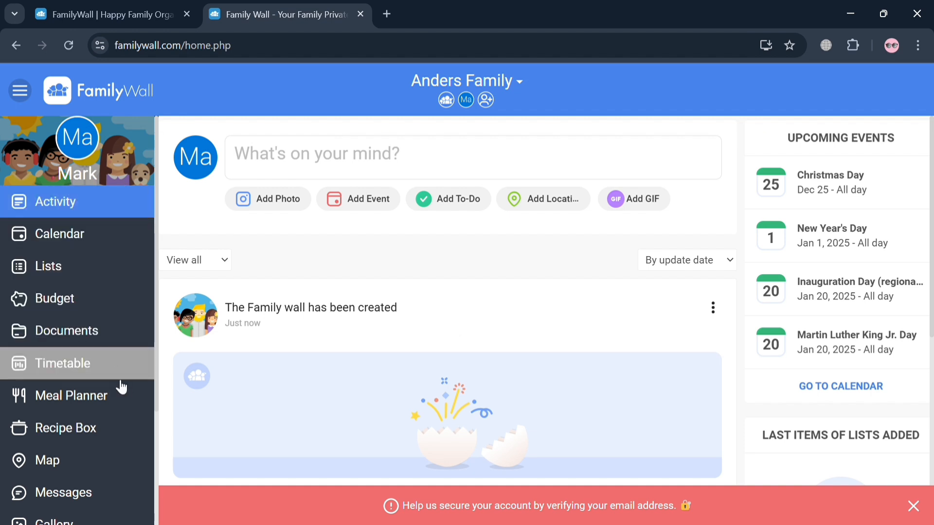
scroll(down, 3)
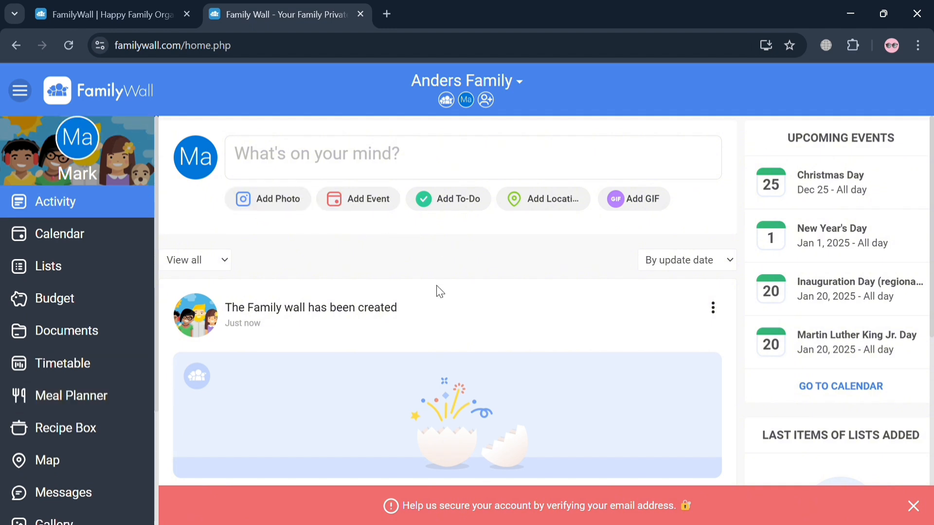
scroll(down, 3)
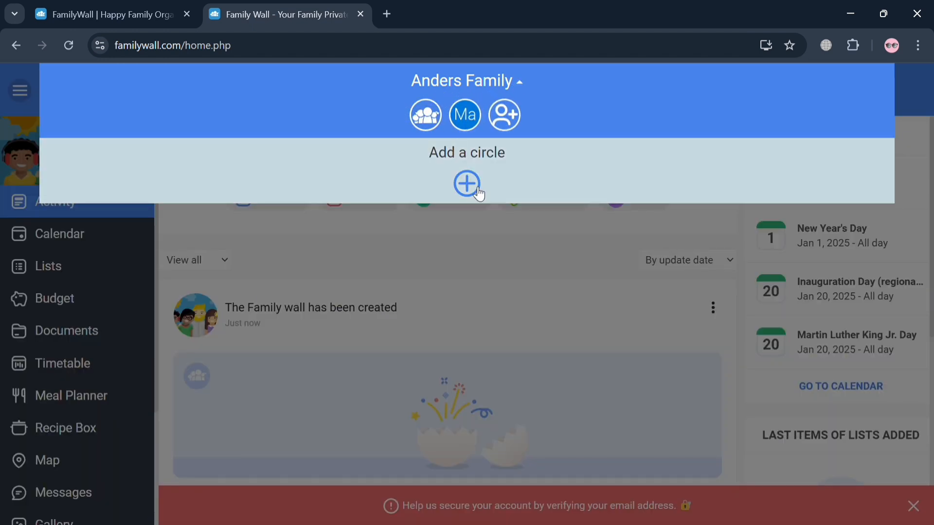
Add a second circle named 'John', then return to the circle list.
click(466, 182)
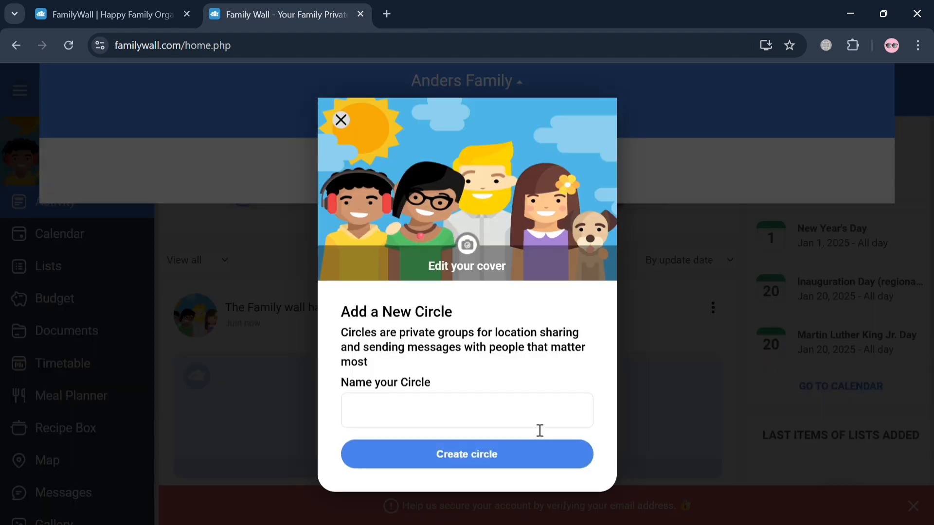
click(467, 410)
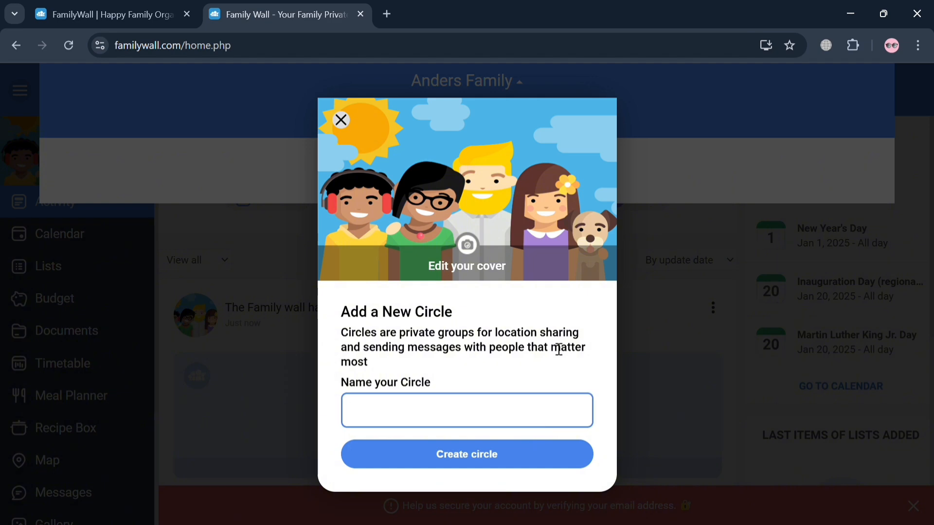
text(John)
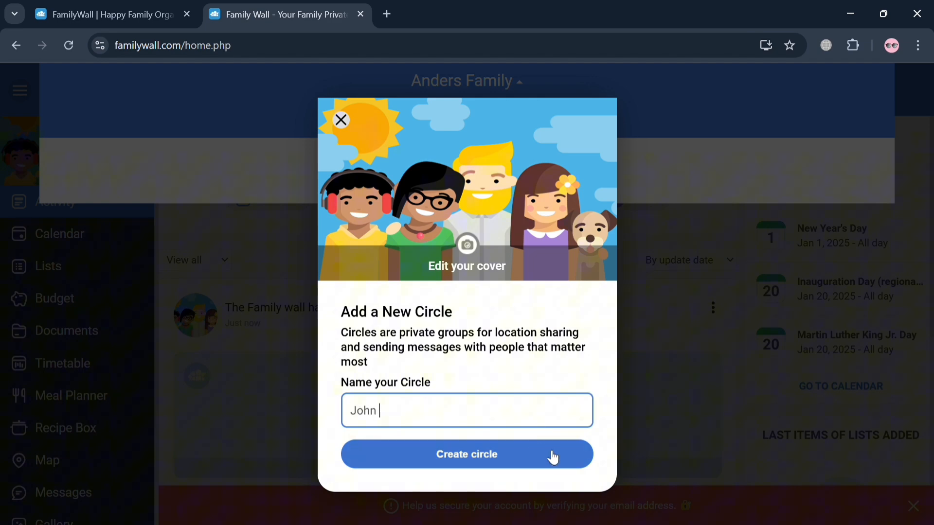
click(467, 454)
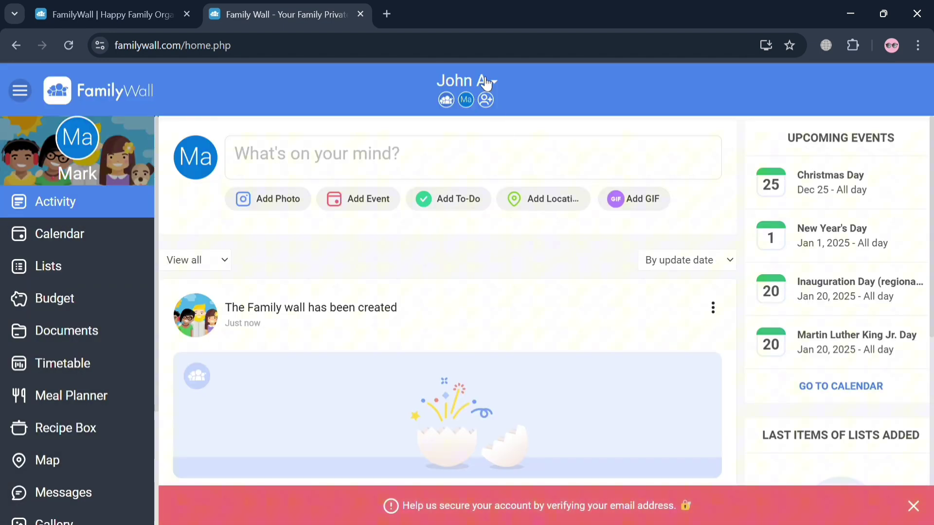
click(467, 81)
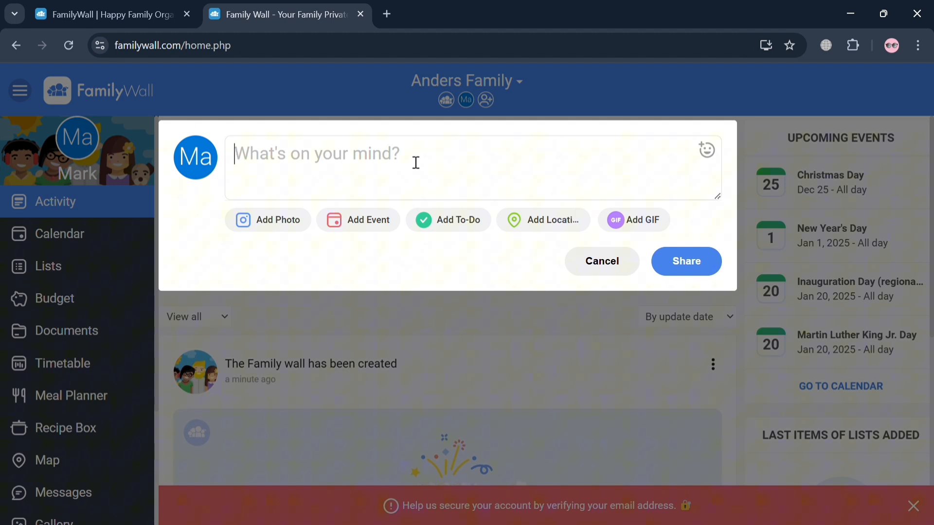
Draft the post 'What do you guys want for Dinner?' and add a location field to it.
text(What do you guys wa)
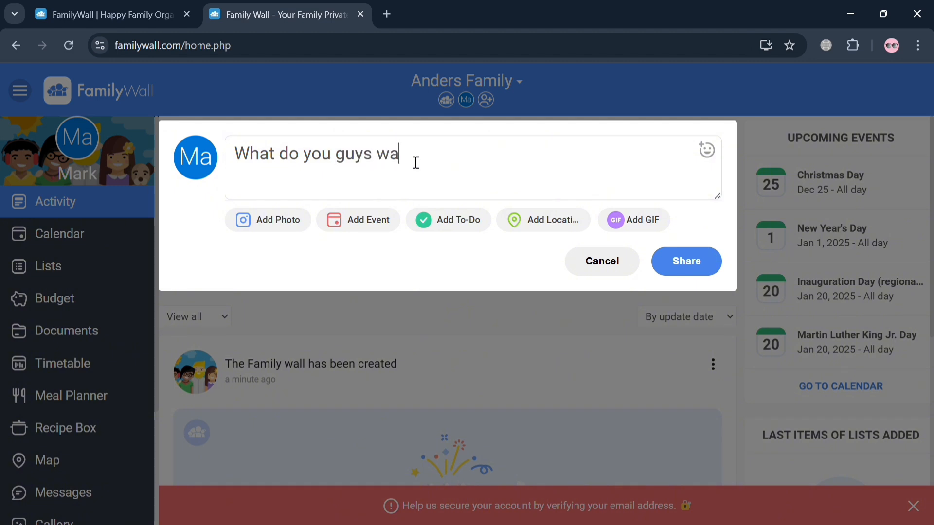
text(nt for)
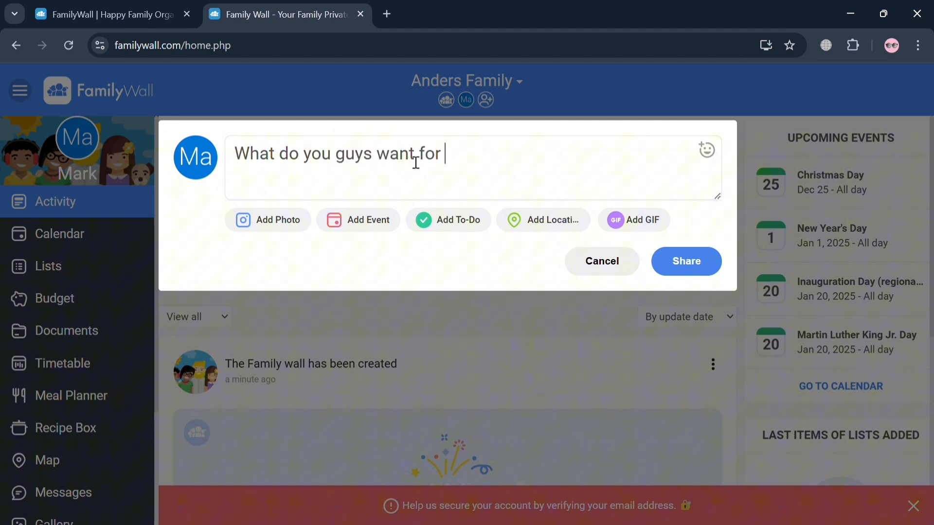
text(Dinner?)
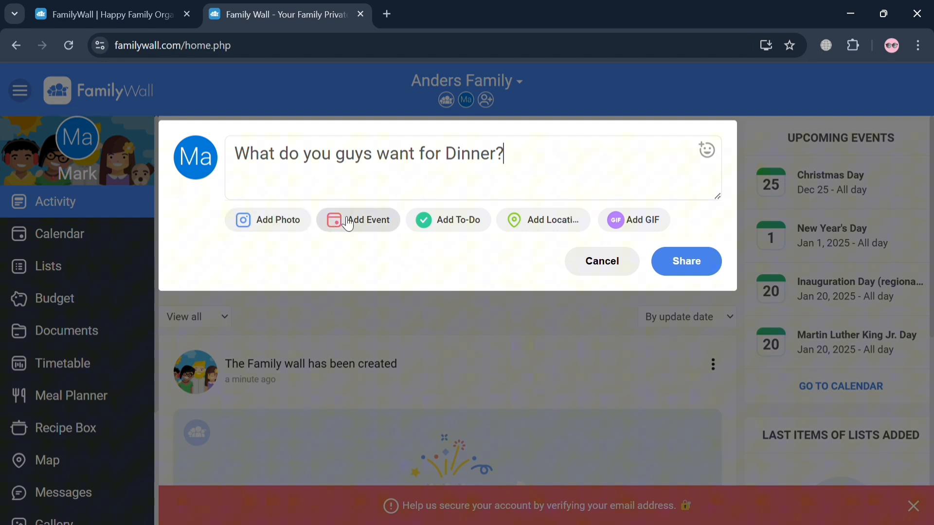
mouse_move(539, 227)
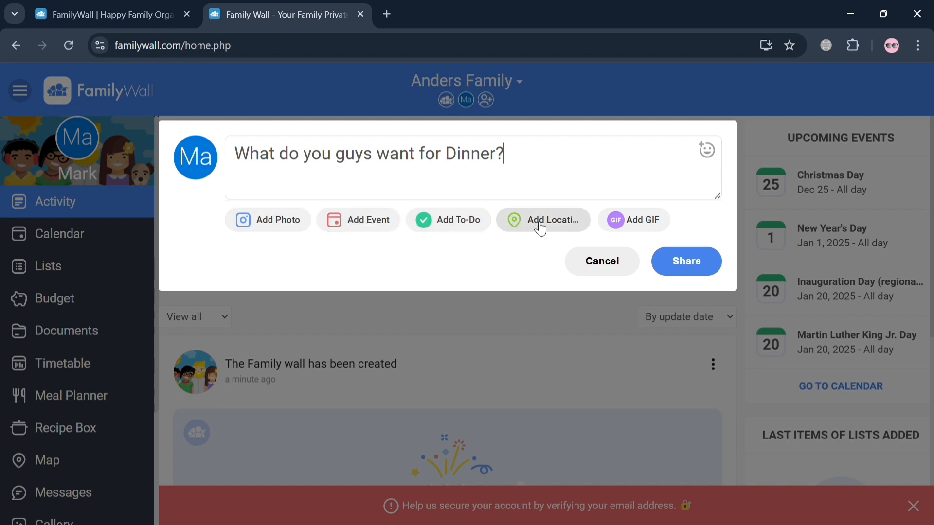
click(542, 219)
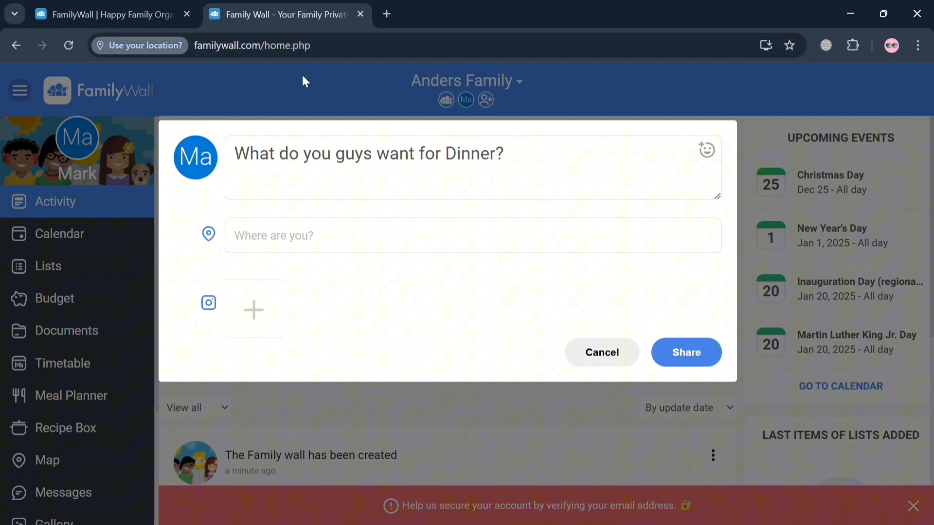
Enter 'Mc donalds' as the location and share the dinner post.
text(M)
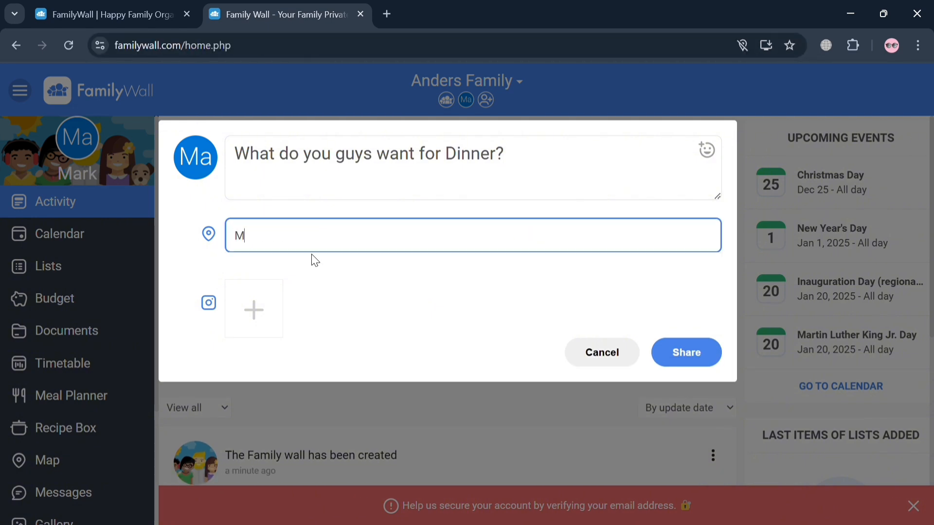
text(c di)
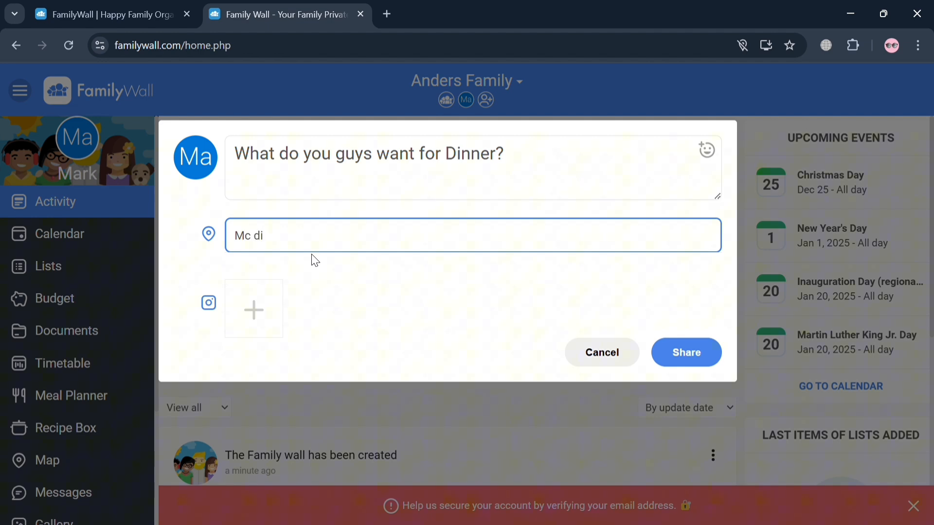
text(onals)
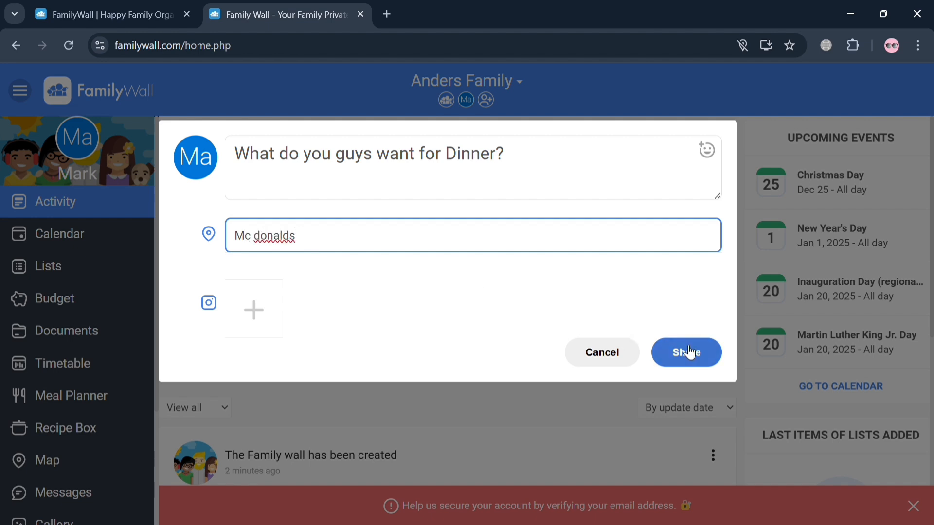
click(687, 352)
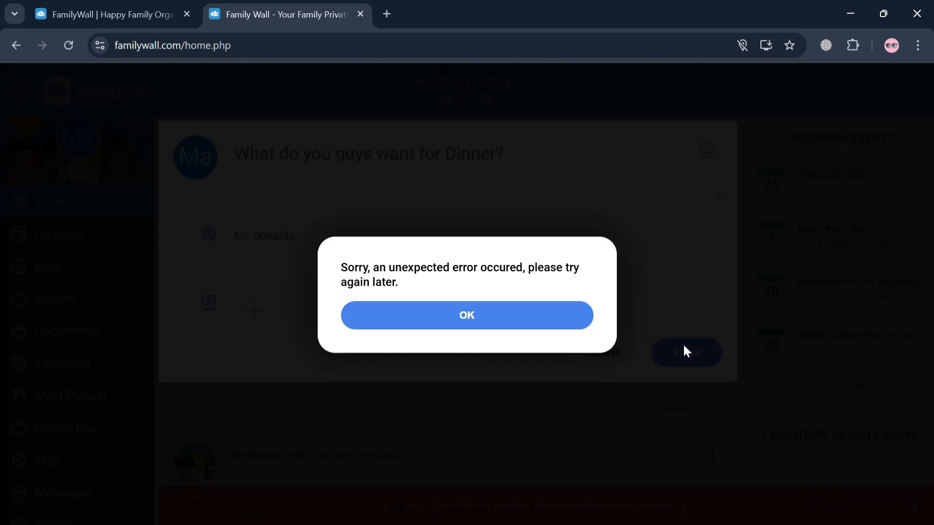
Acknowledge the two sharing error messages and cancel the dinner post draft.
click(467, 315)
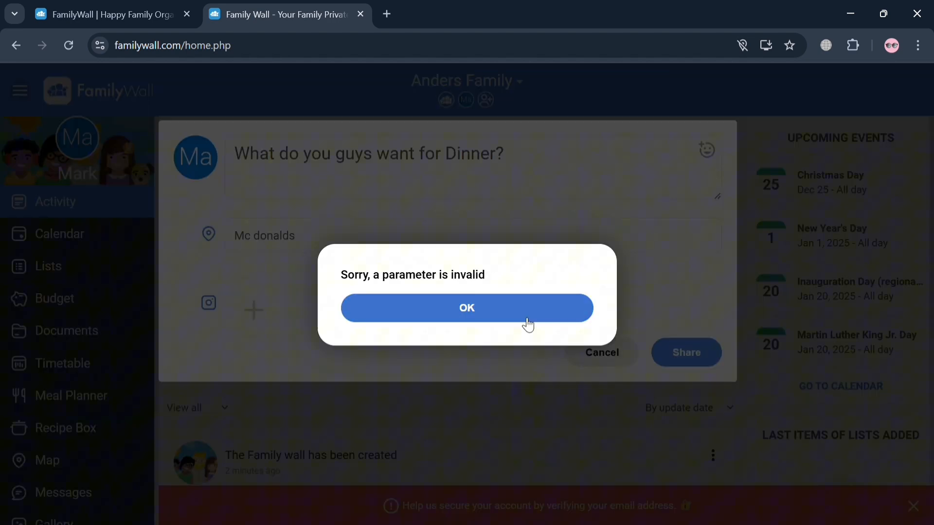
click(467, 307)
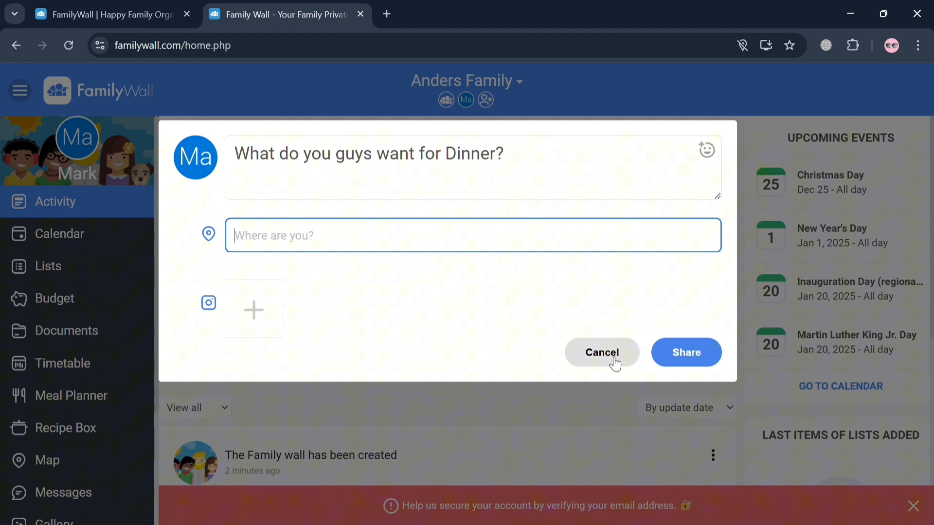
click(601, 353)
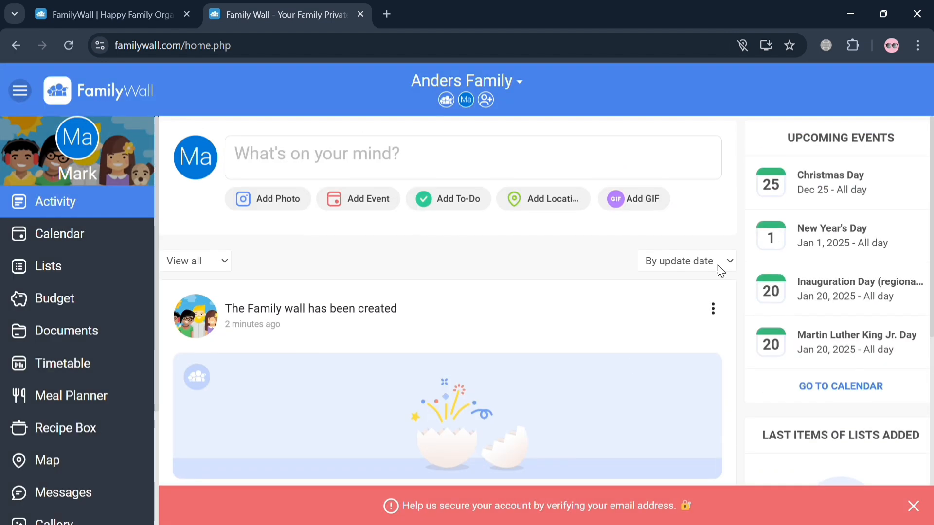
Scroll down the Anders Family feed.
scroll(down, 3)
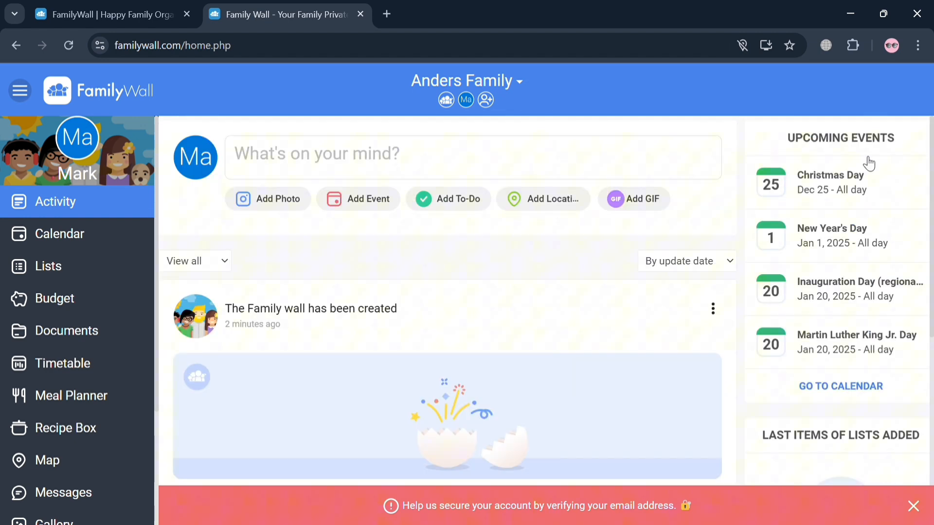
mouse_move(867, 400)
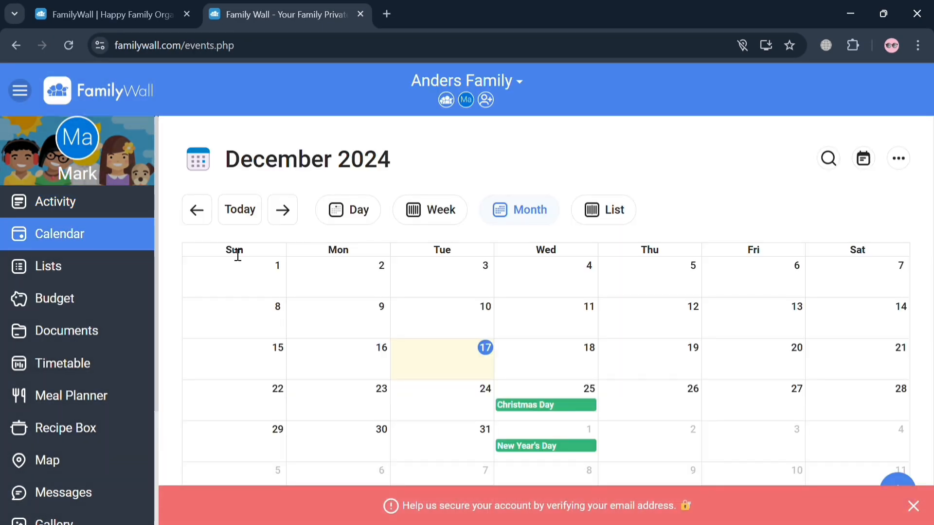
mouse_move(564, 301)
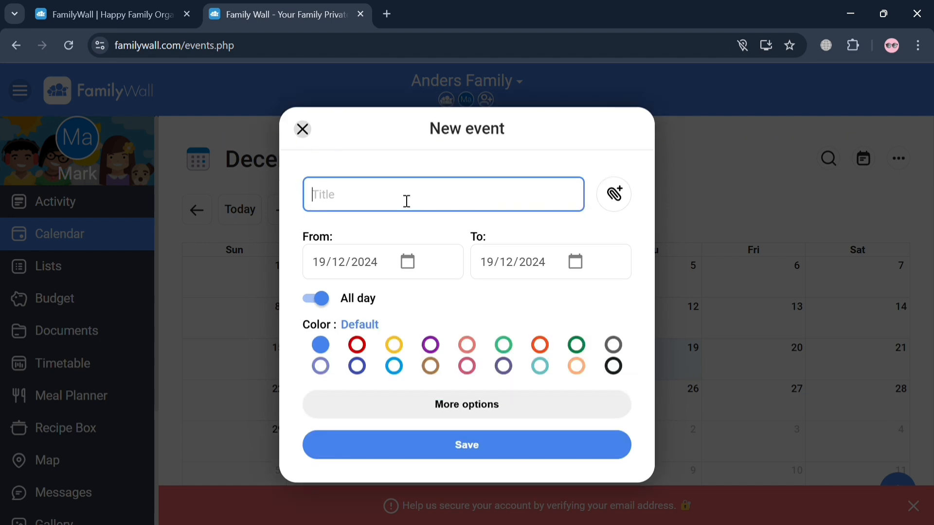
Title the new calendar event 'Dog's Groom'.
text(D)
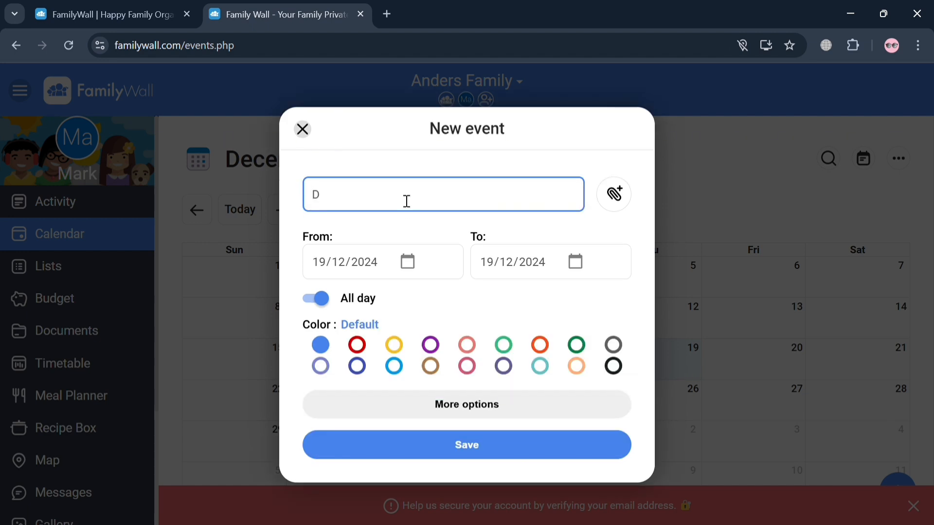
text(ogs)
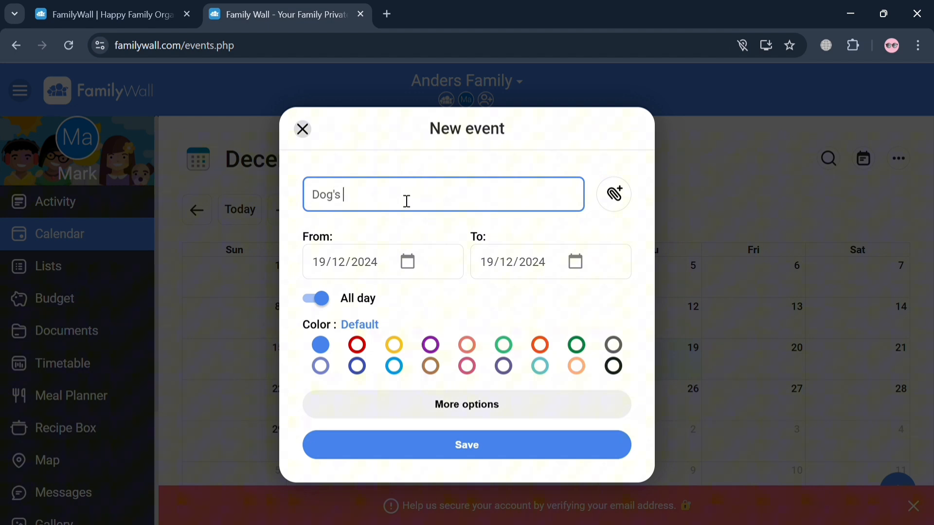
text(Groom)
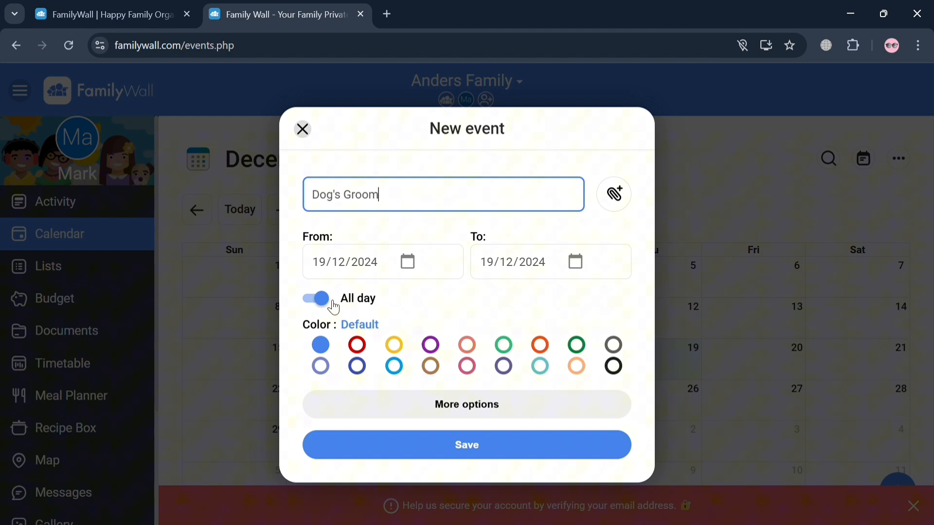
Make the event timed, running 18/12/2024 11:00 pm to 19/12/2024 12:00 am.
click(365, 262)
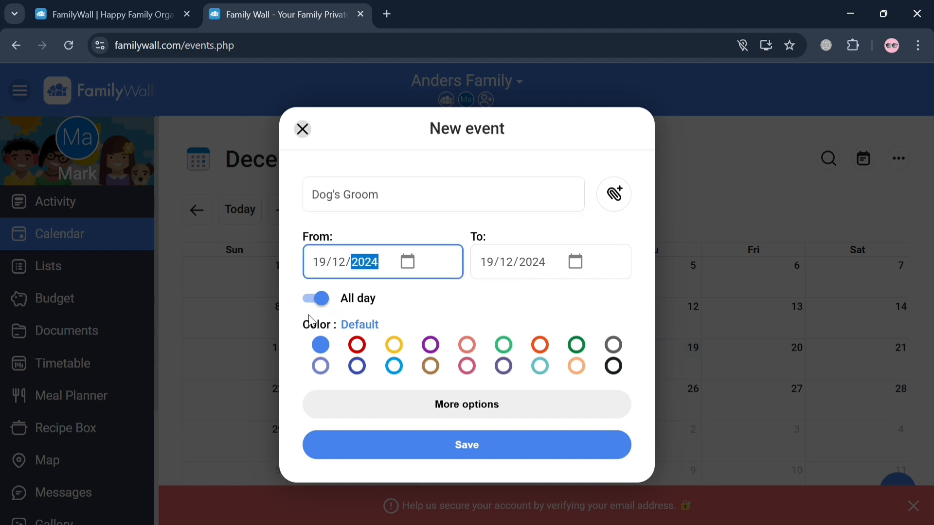
click(315, 298)
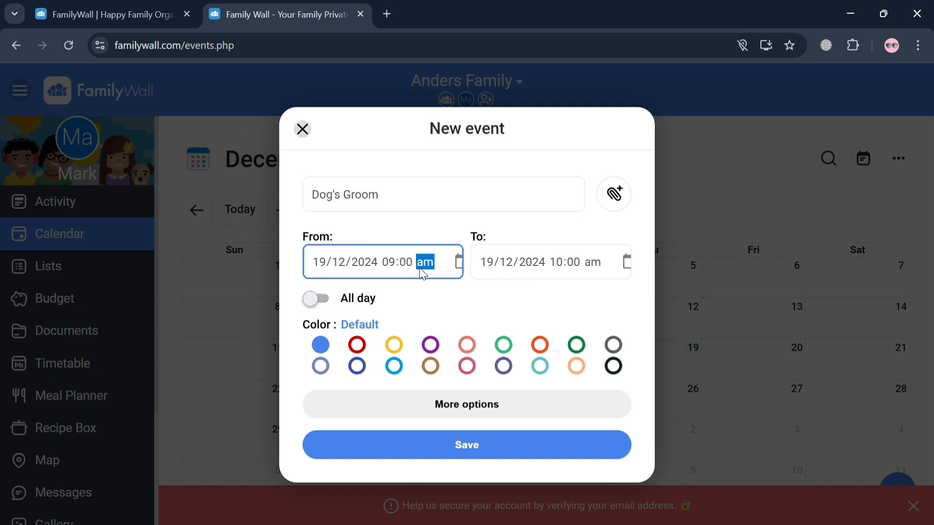
click(388, 262)
text(1)
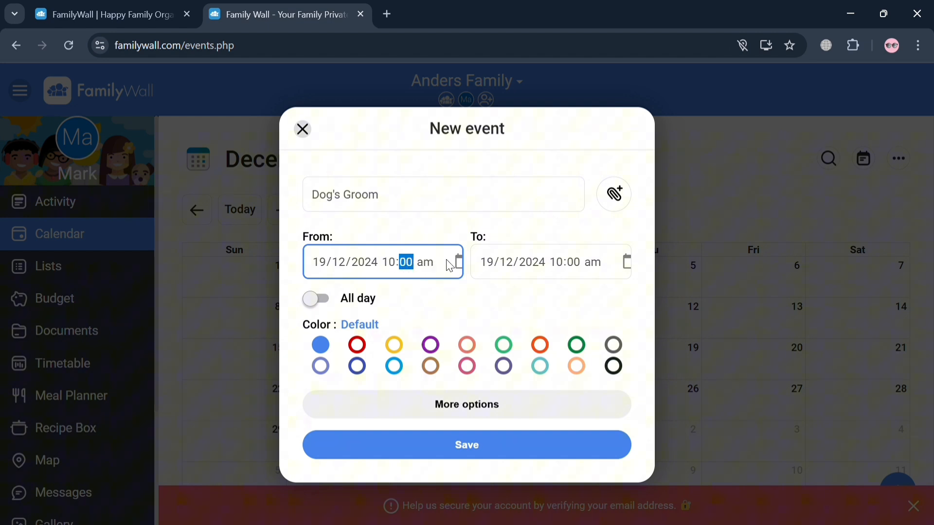
click(574, 263)
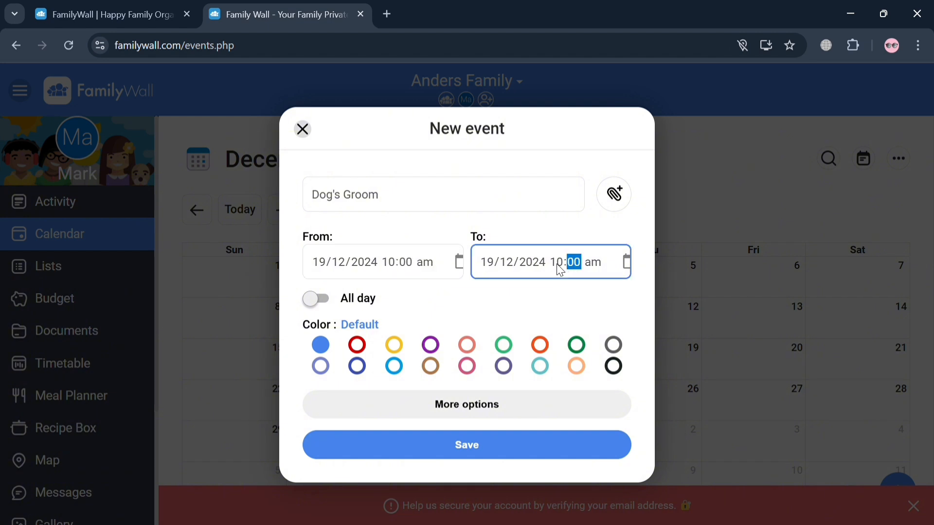
click(555, 263)
text(2)
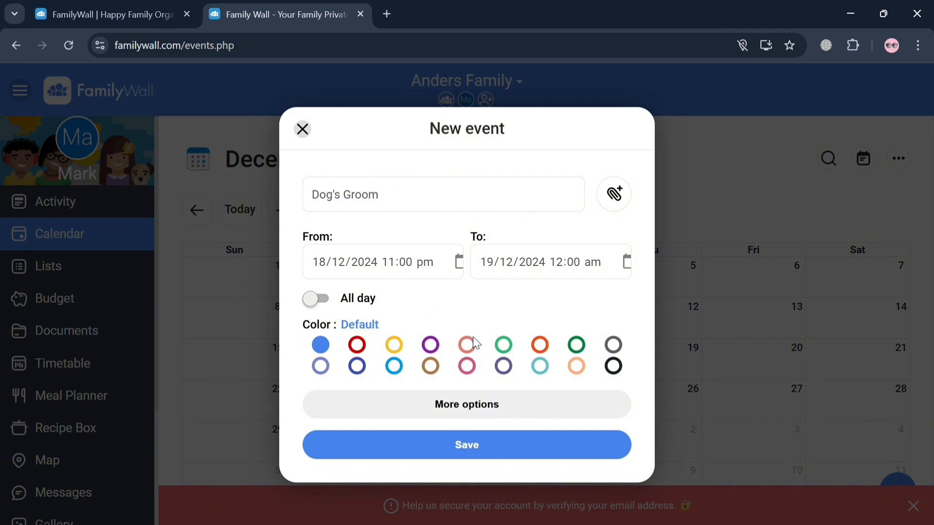
mouse_move(589, 378)
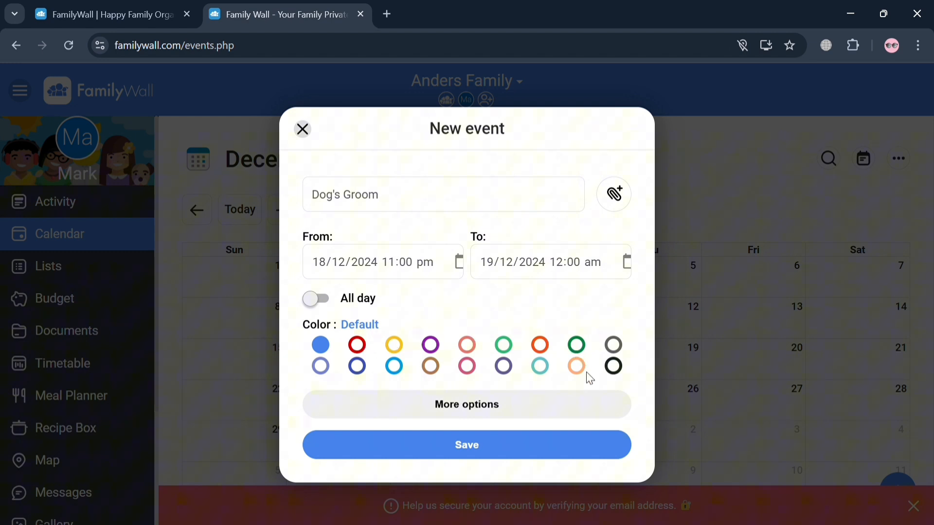
Colour the event peach, rename that label 'DOGS', and save the Dog's Groom event.
click(576, 367)
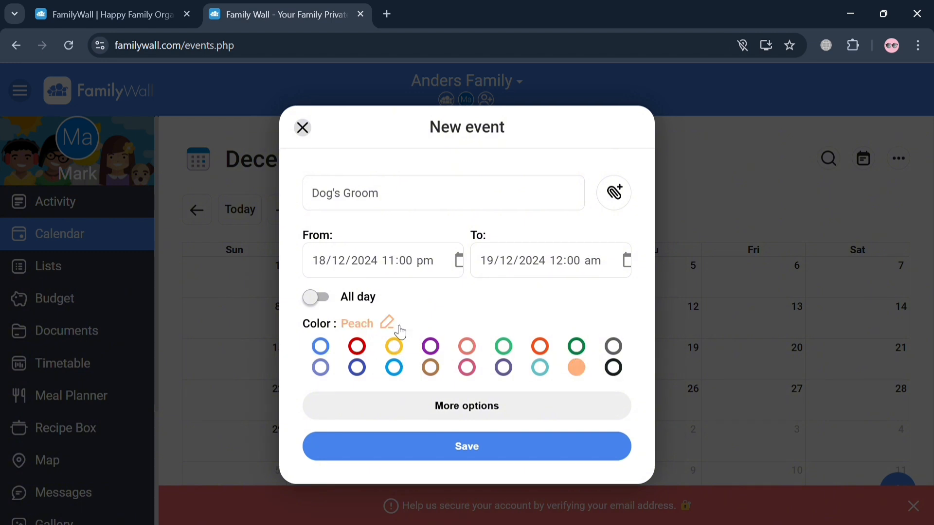
double_click(357, 324)
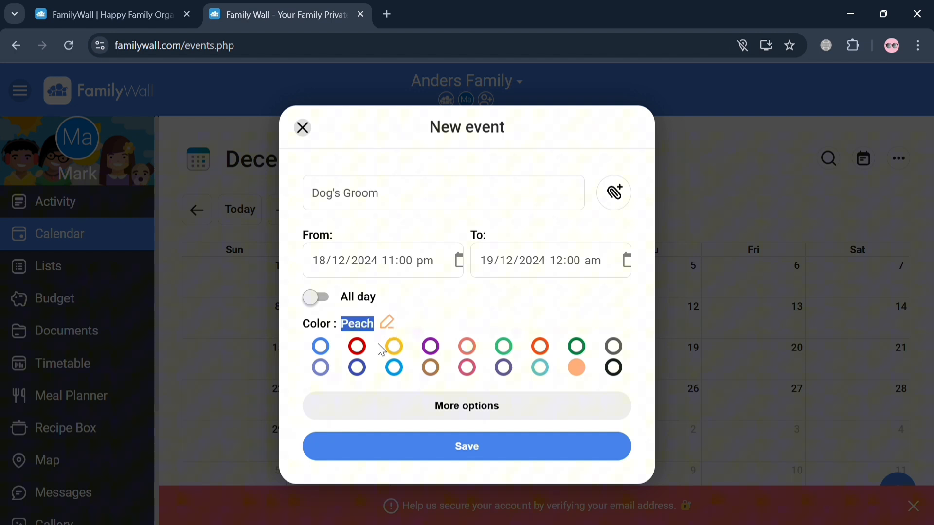
text(DOG)
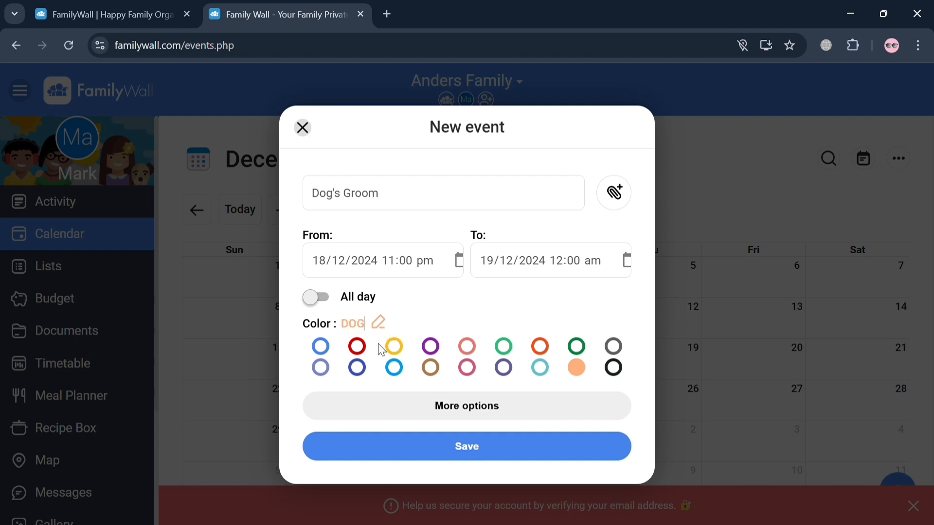
click(467, 446)
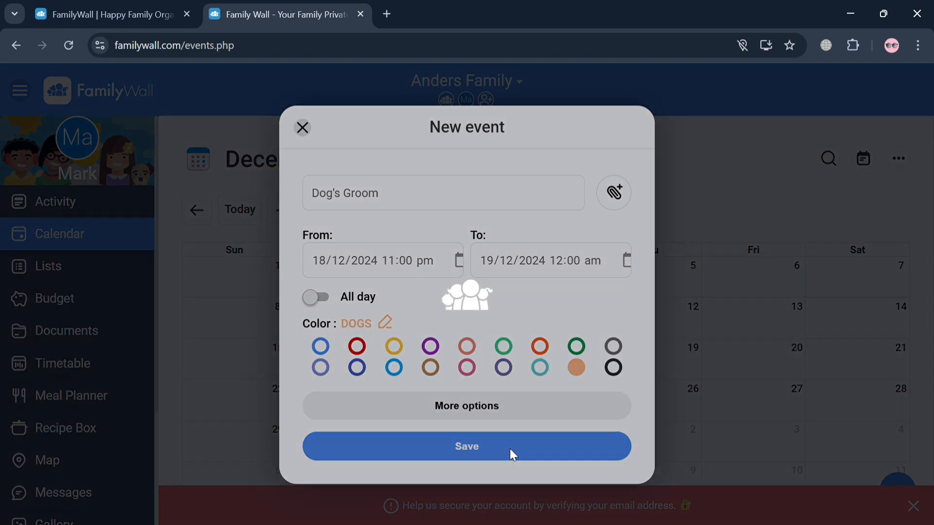
click(466, 447)
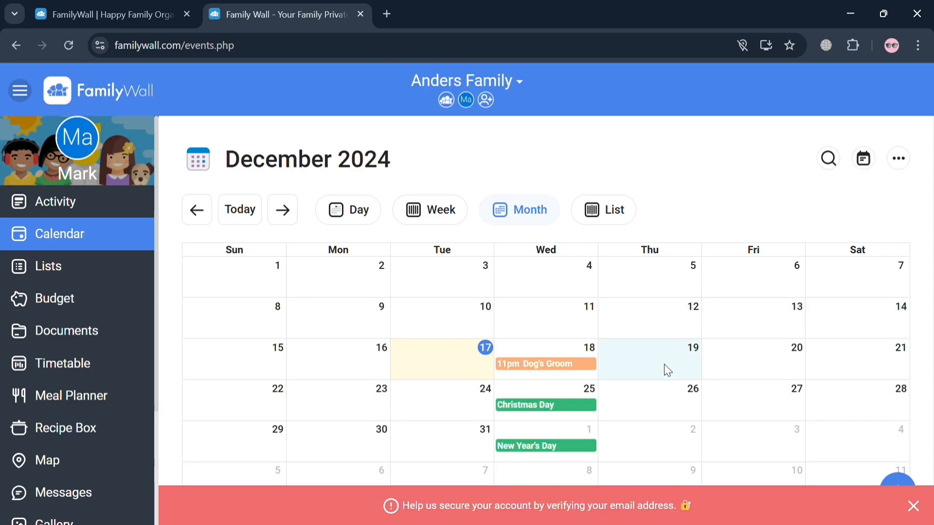
click(657, 365)
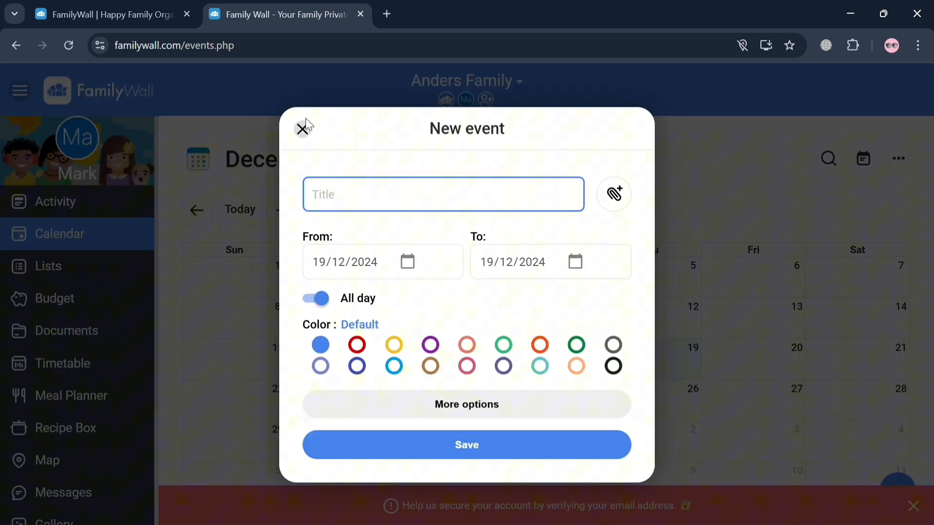
click(302, 128)
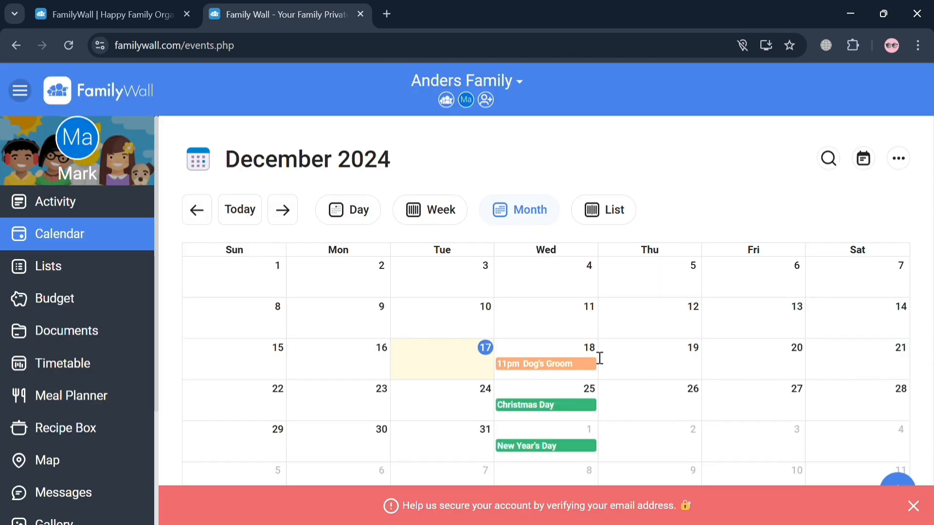
click(603, 210)
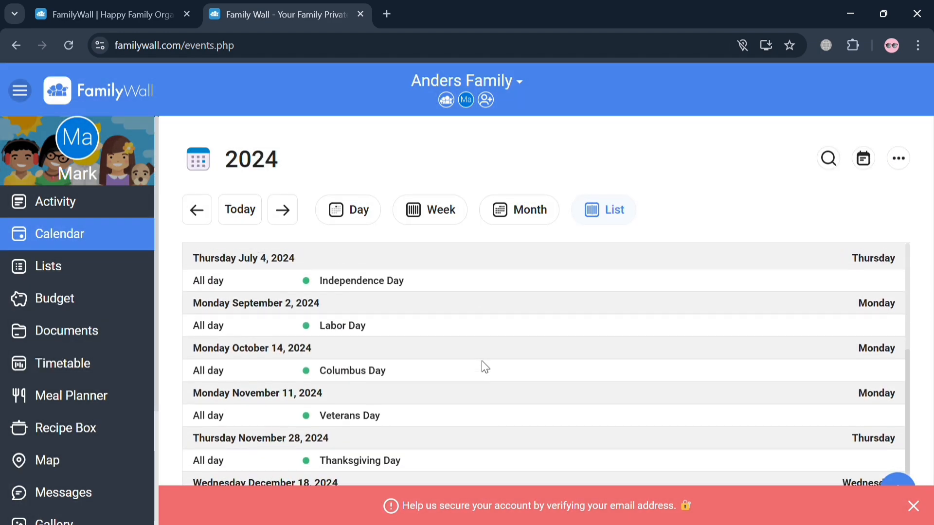
click(349, 210)
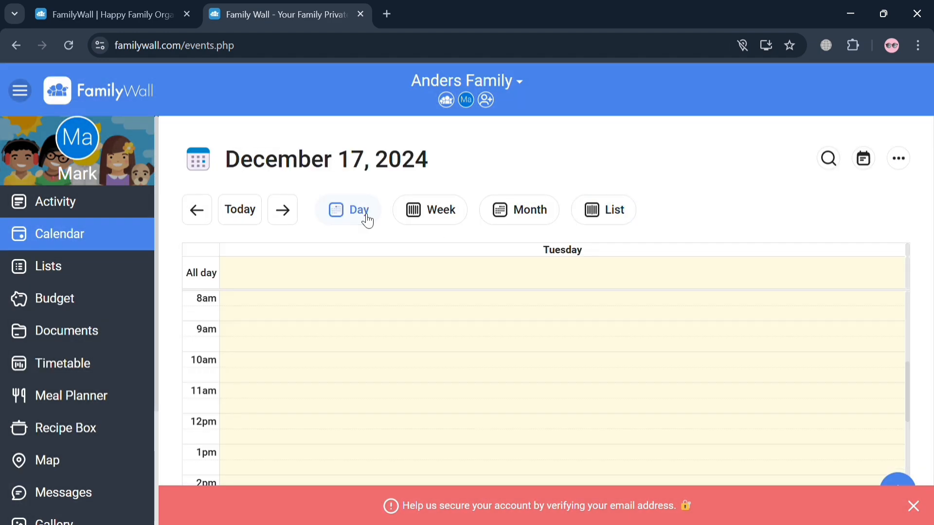
click(429, 210)
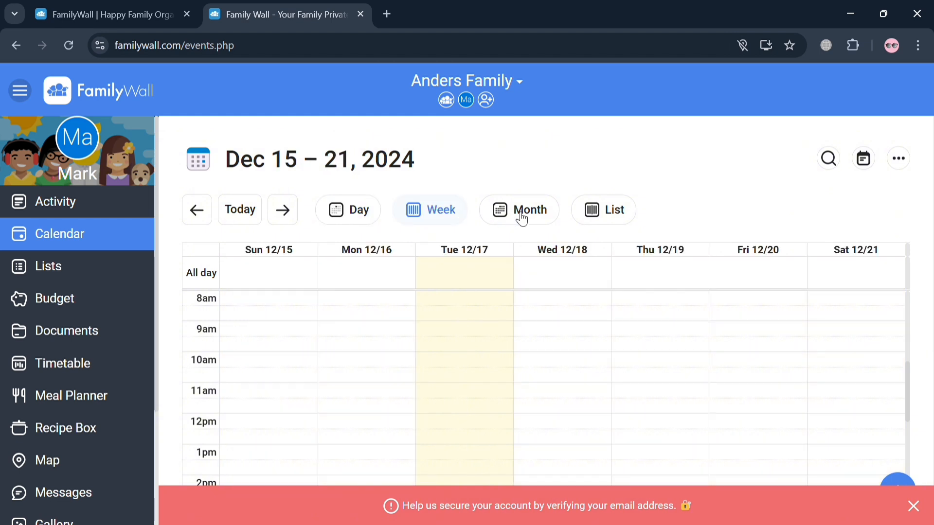
click(520, 210)
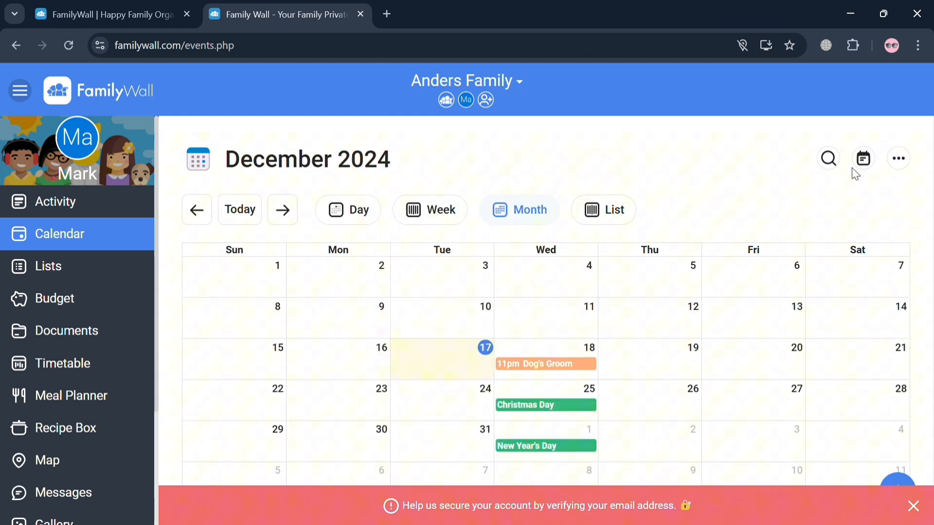
click(897, 158)
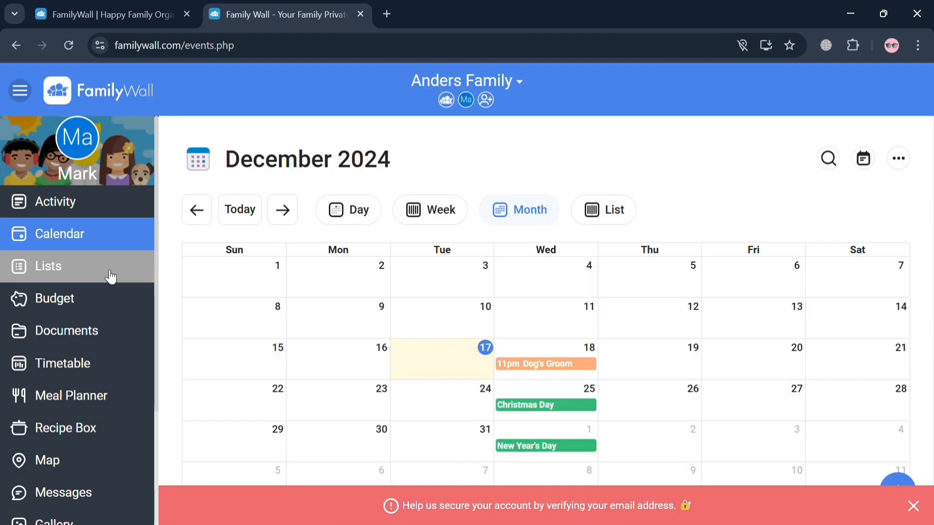
In Lists, add 'Clean Room' and 'Wash Dishes' tasks to the To Do list.
click(49, 266)
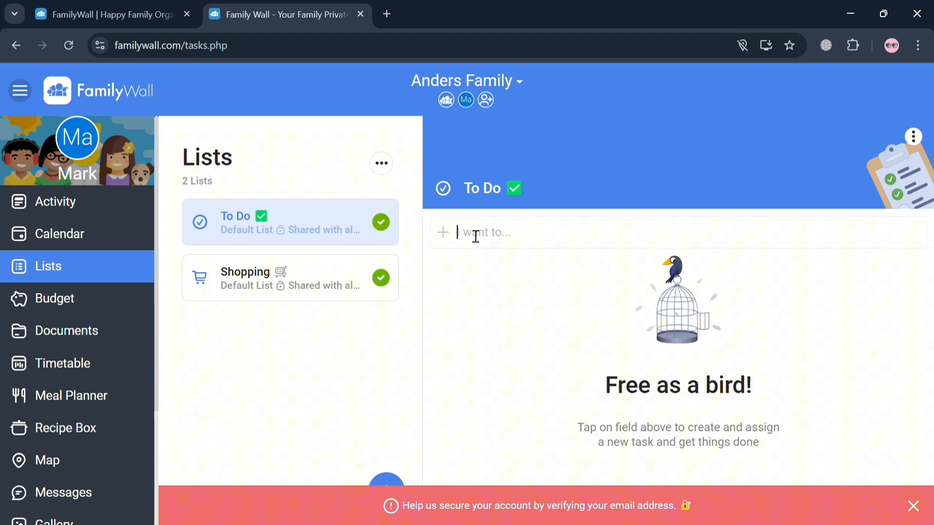
text(cLE)
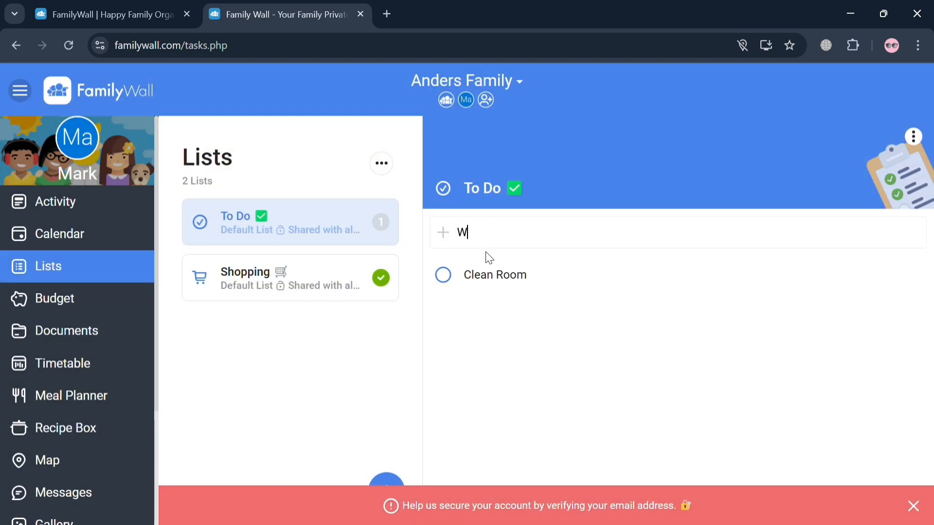
text(ash Disge)
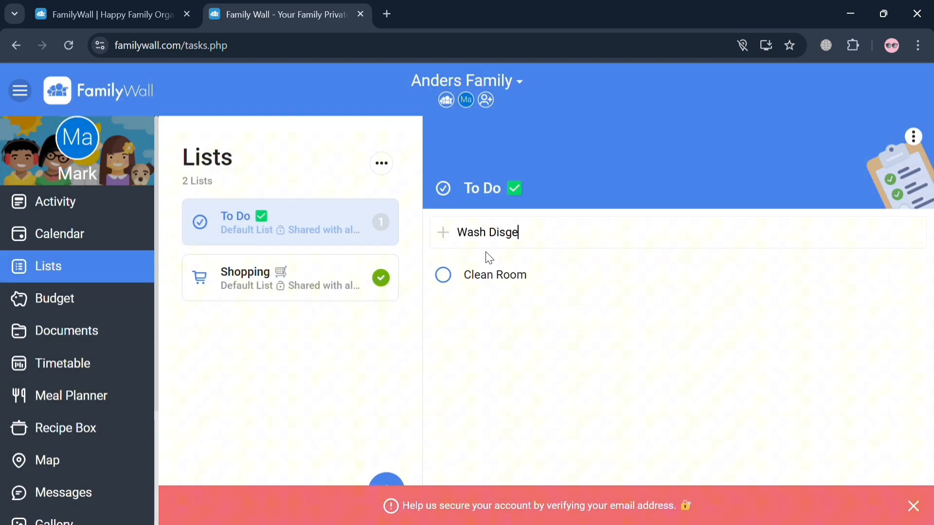
key(Enter)
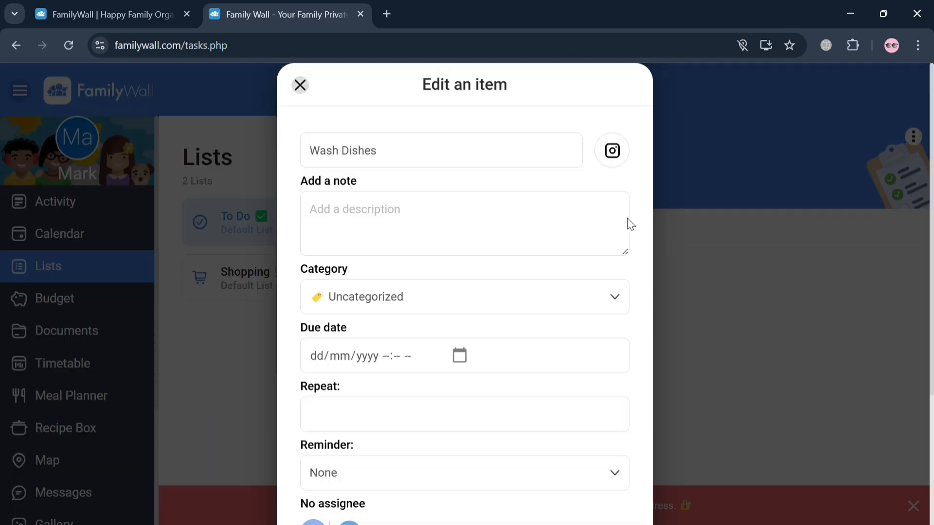
scroll(down, 3)
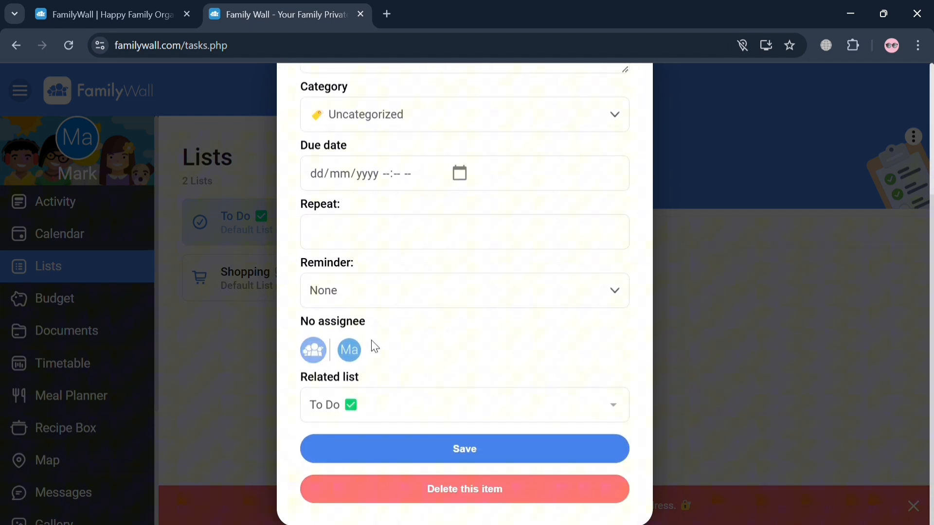
mouse_move(470, 461)
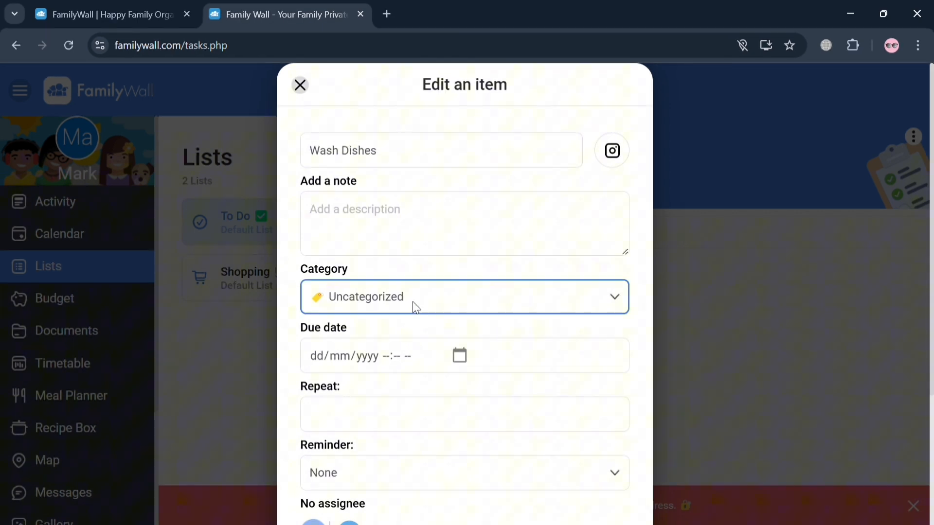
click(300, 86)
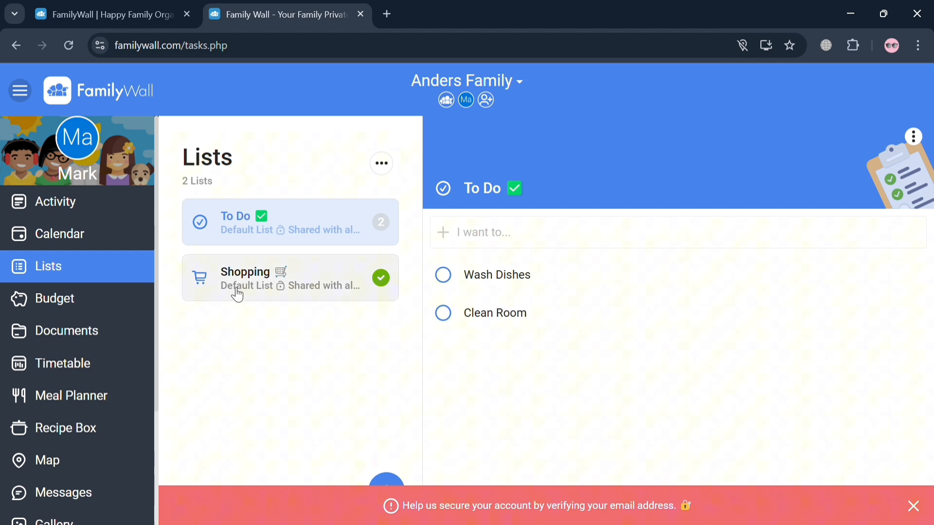
Add Almond milk, Carrots and Apples to the Shopping list from the typed suggestions.
click(246, 277)
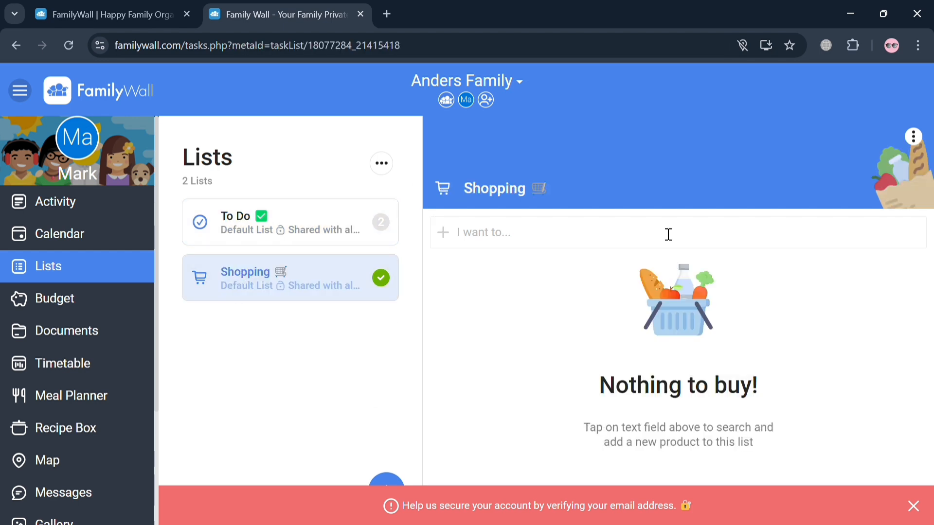
text(M)
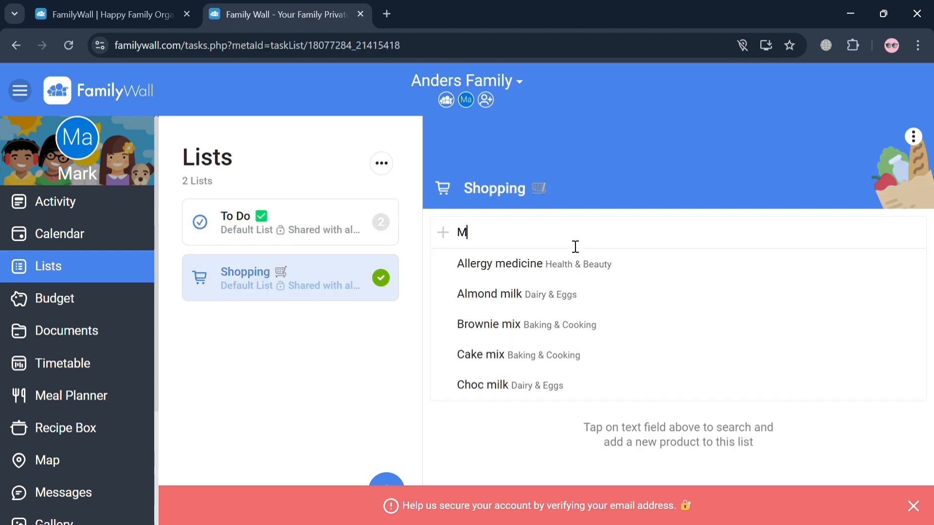
text(il)
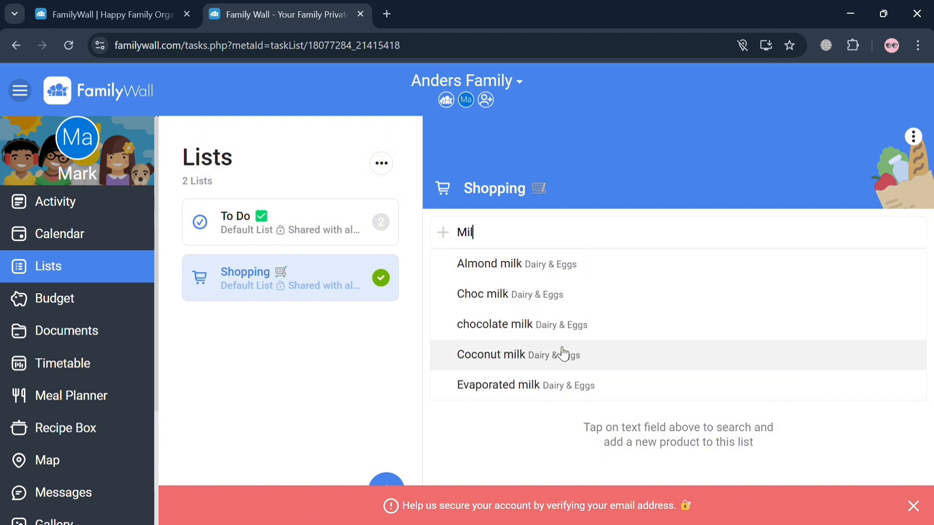
mouse_move(574, 255)
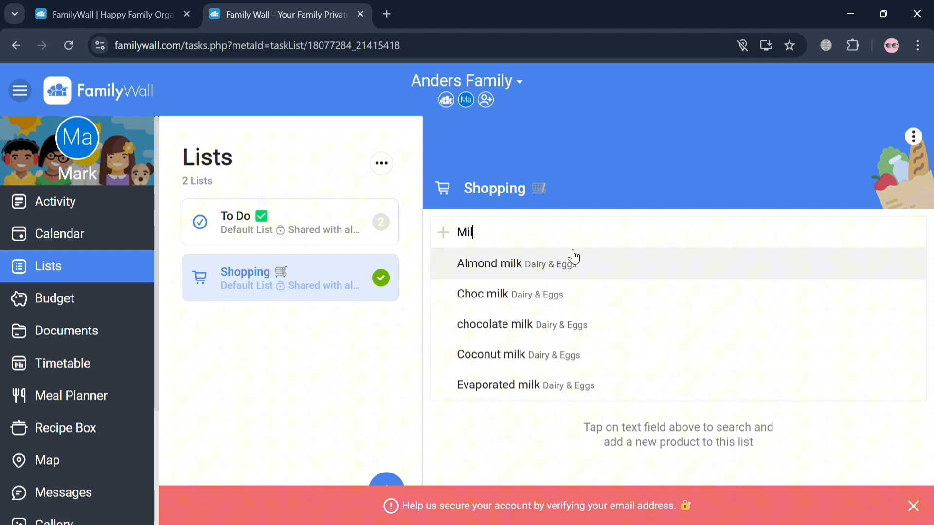
mouse_move(560, 276)
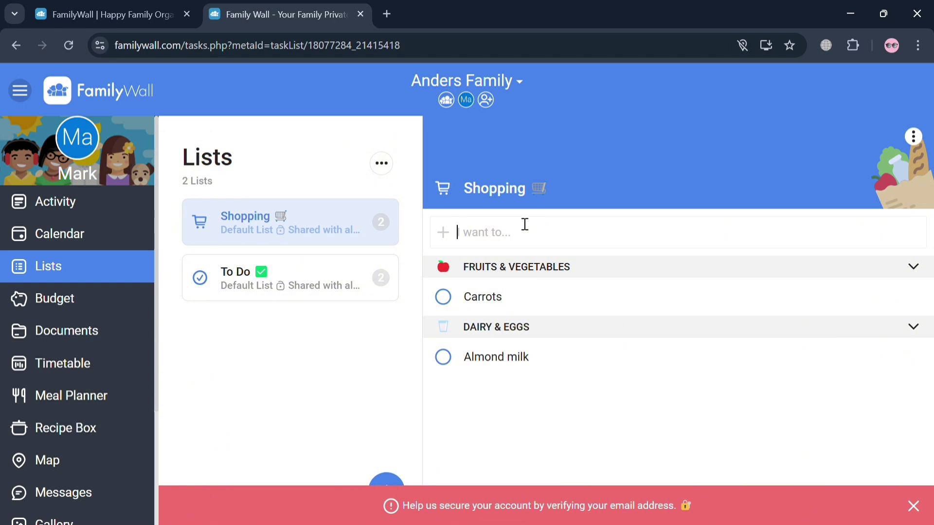
text(Apple)
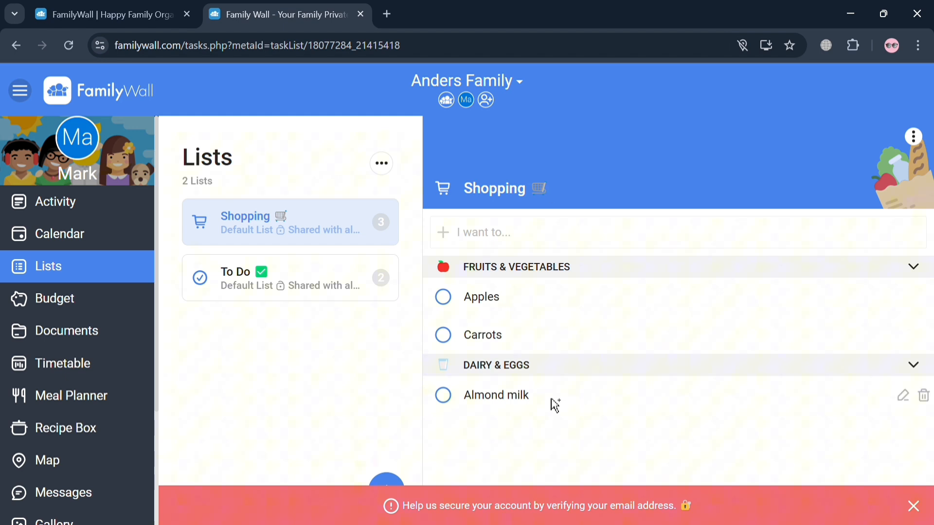
mouse_move(745, 319)
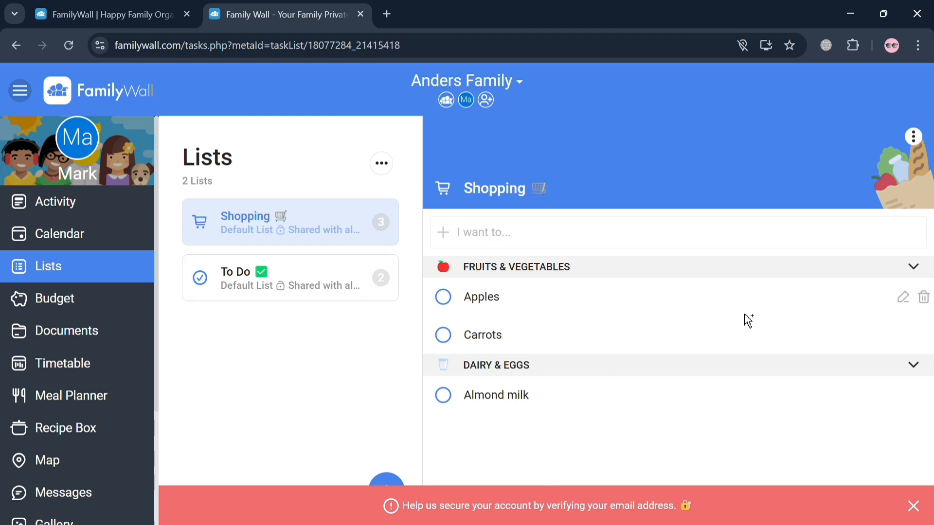
mouse_move(757, 396)
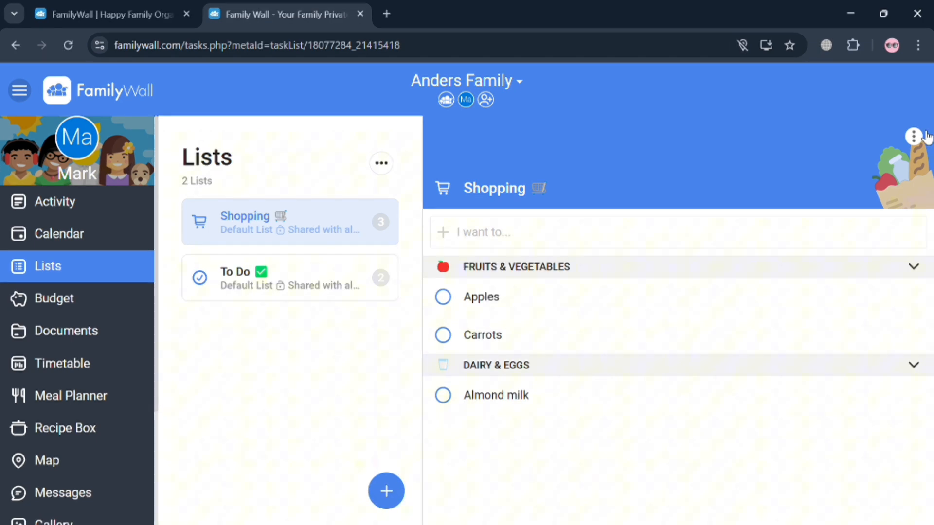
click(912, 135)
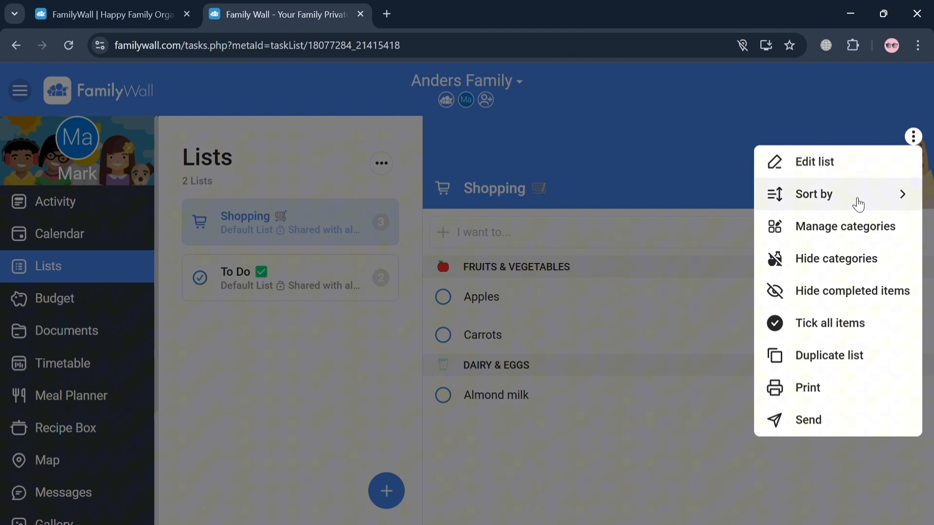
mouse_move(873, 269)
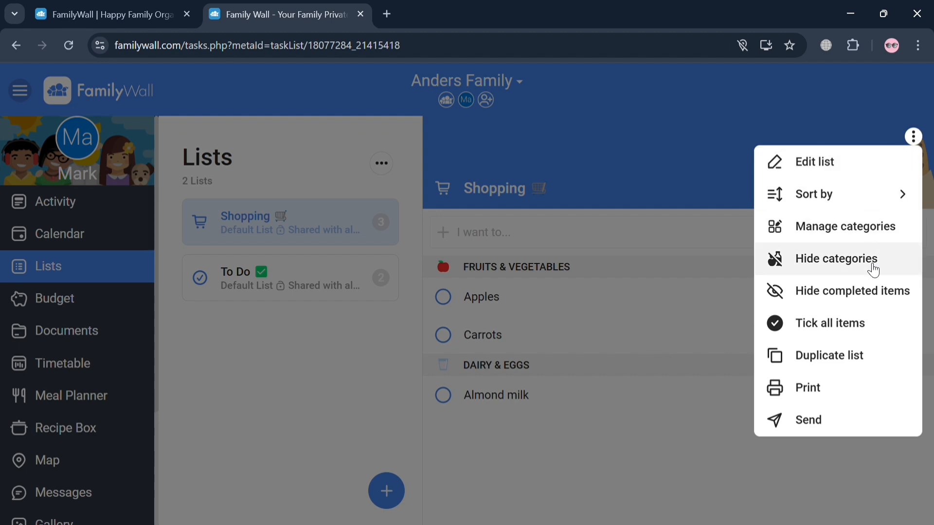
mouse_move(877, 352)
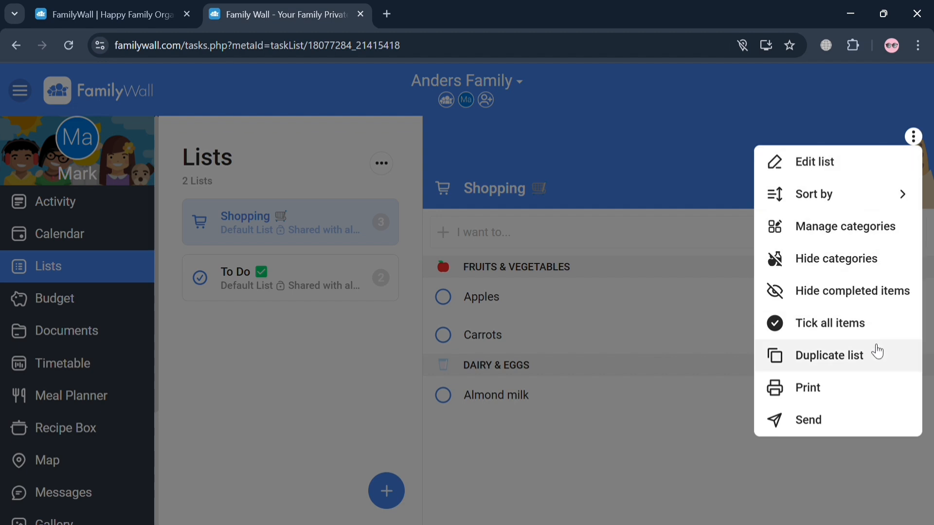
mouse_move(757, 462)
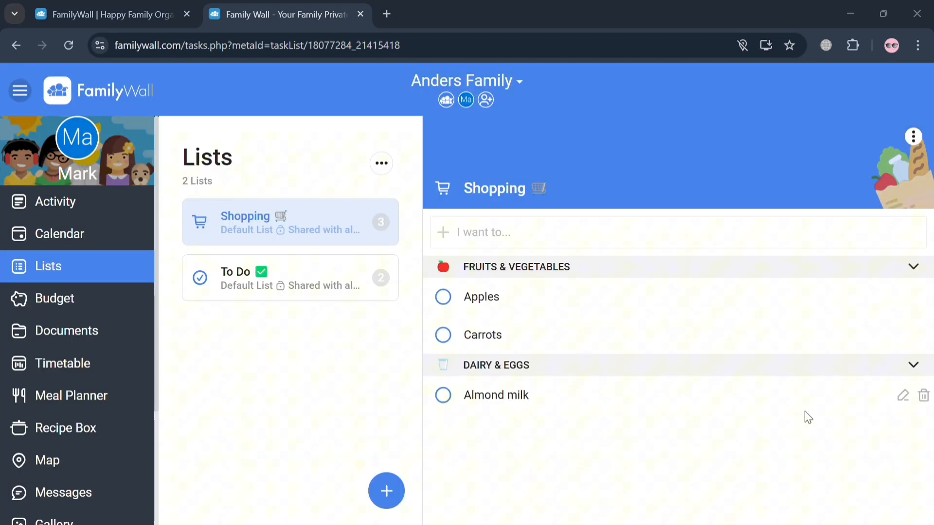
mouse_move(741, 54)
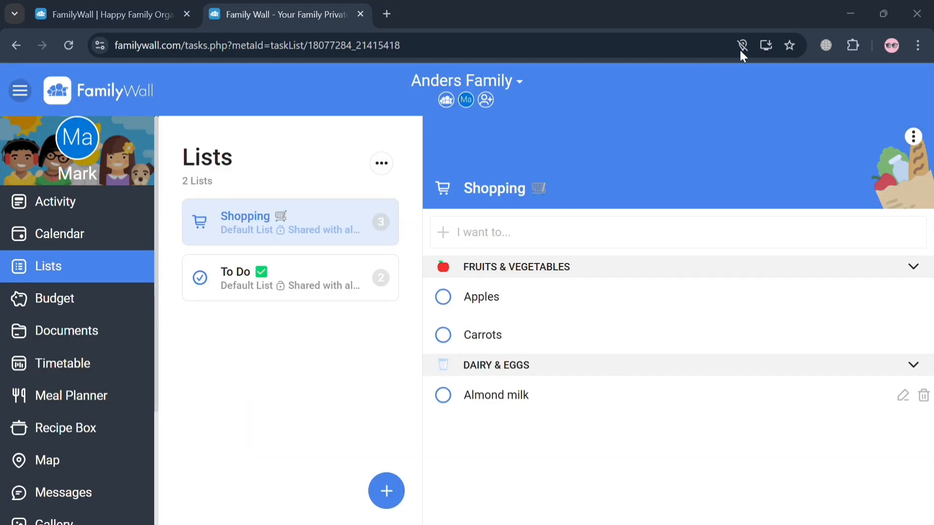
mouse_move(704, 57)
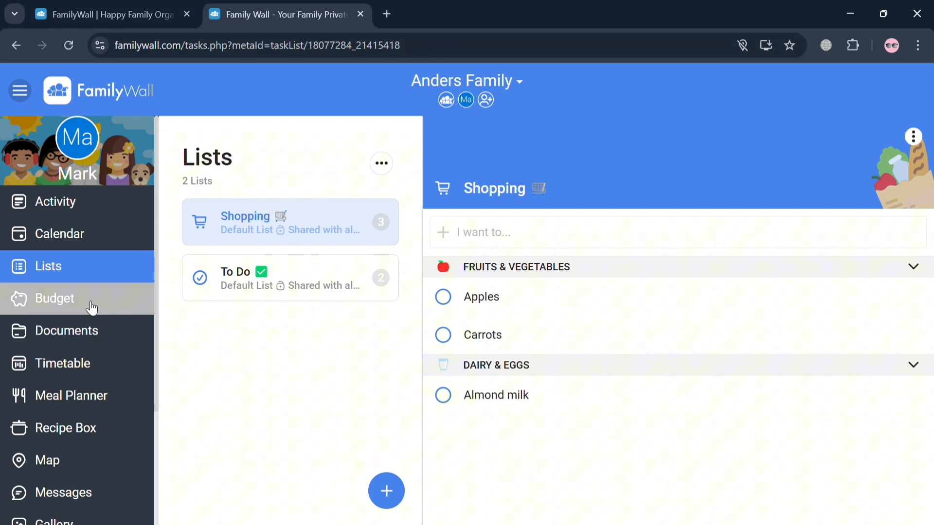
Scroll through the premium-only Budget offer and close it, keeping the three Shopping items.
click(54, 299)
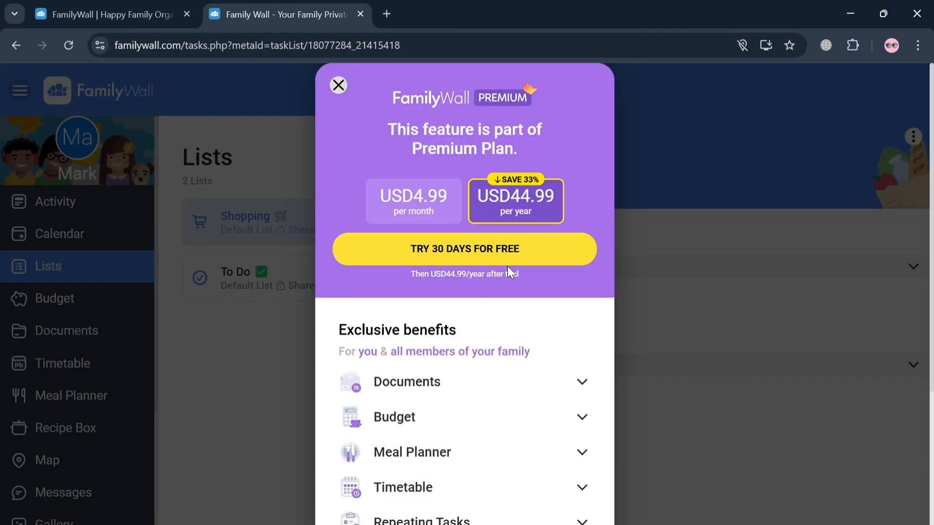
scroll(down, 3)
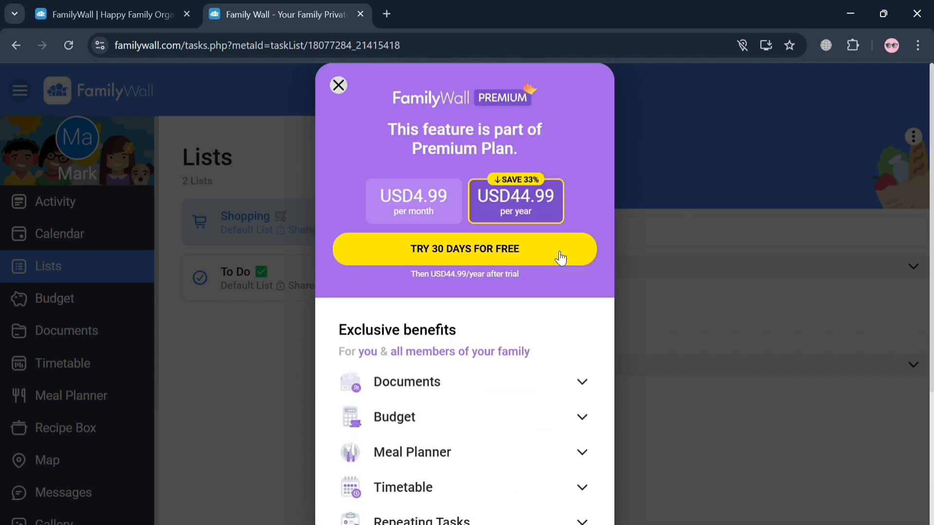
scroll(down, 3)
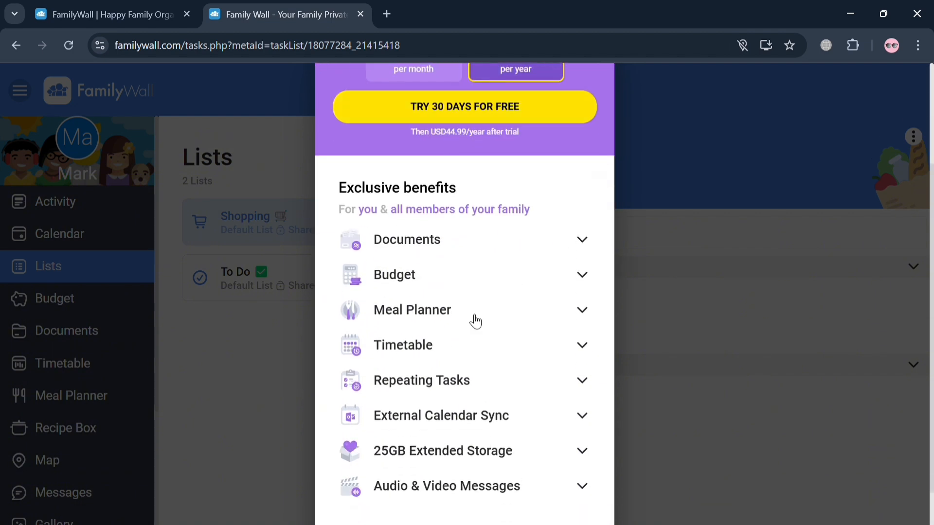
scroll(down, 3)
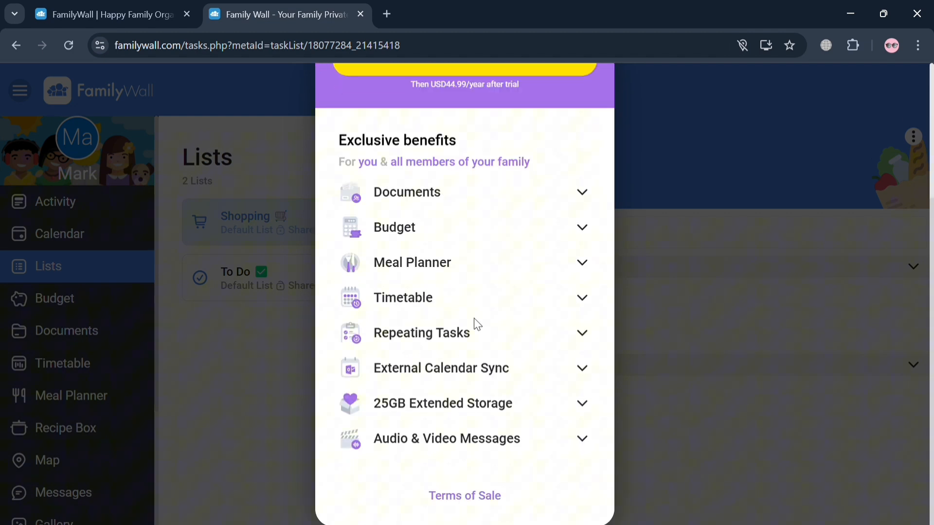
mouse_move(688, 428)
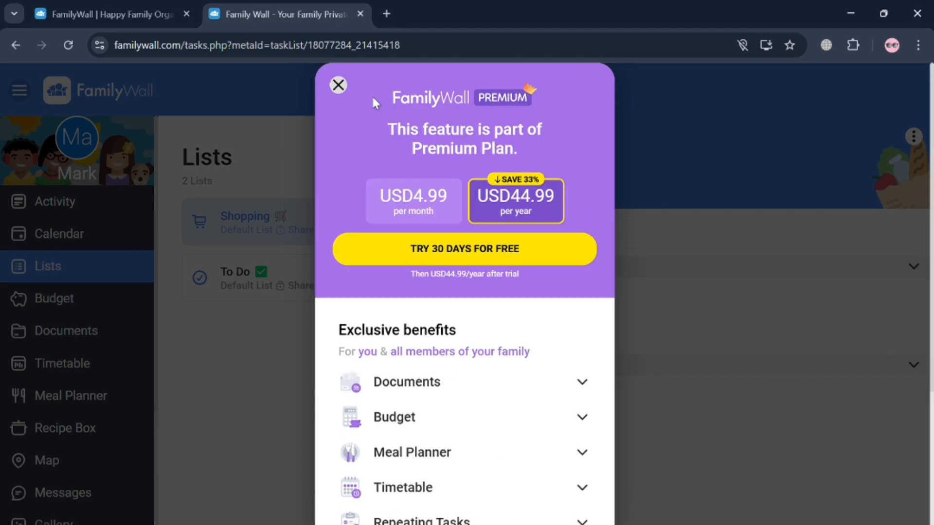
click(339, 85)
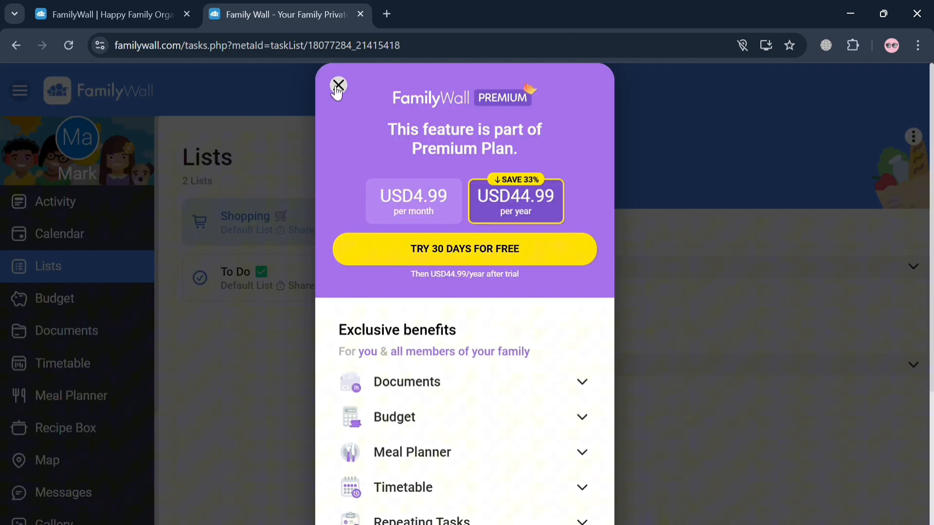
click(338, 85)
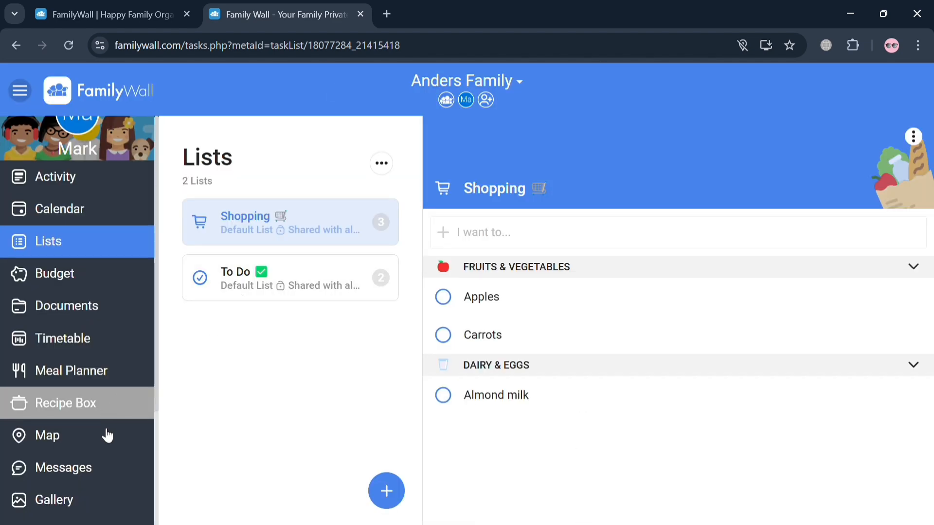
scroll(down, 3)
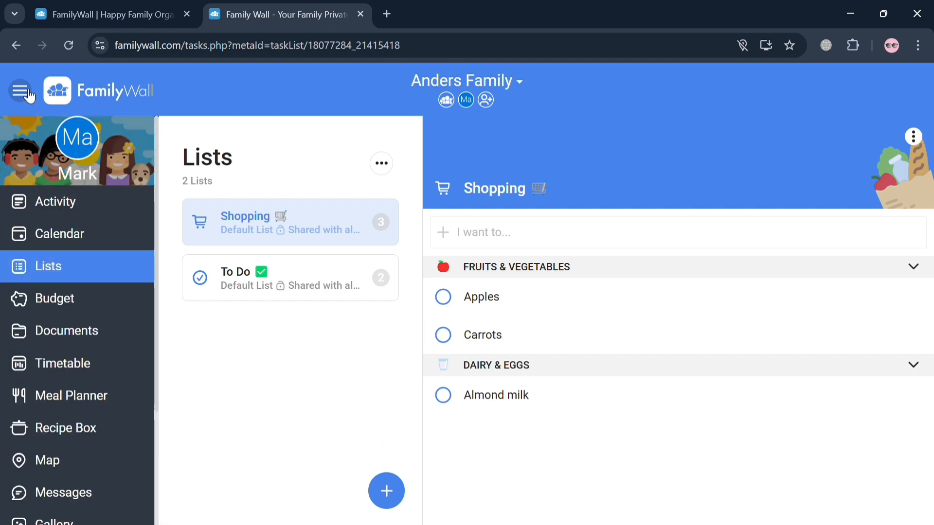
mouse_move(124, 201)
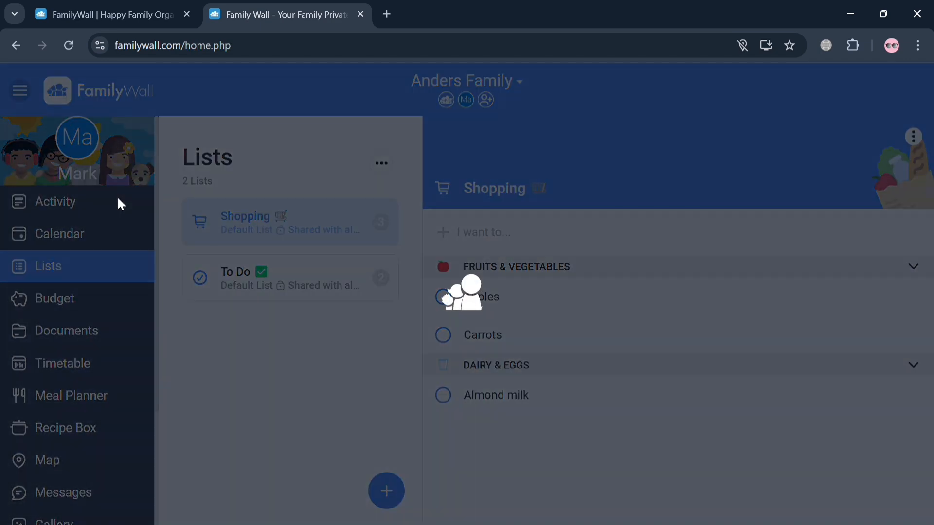
Start a new to-do on the activity feed titled 'Wash the Car'.
click(54, 203)
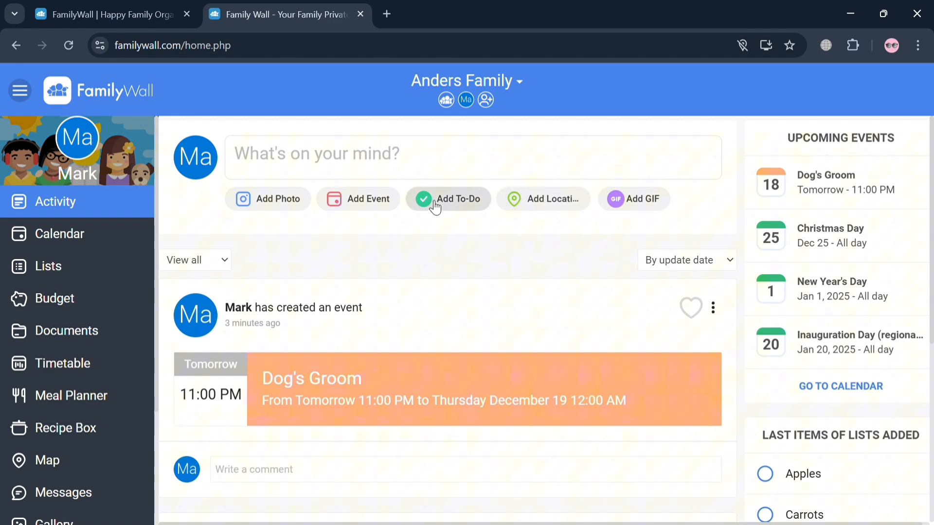
click(447, 198)
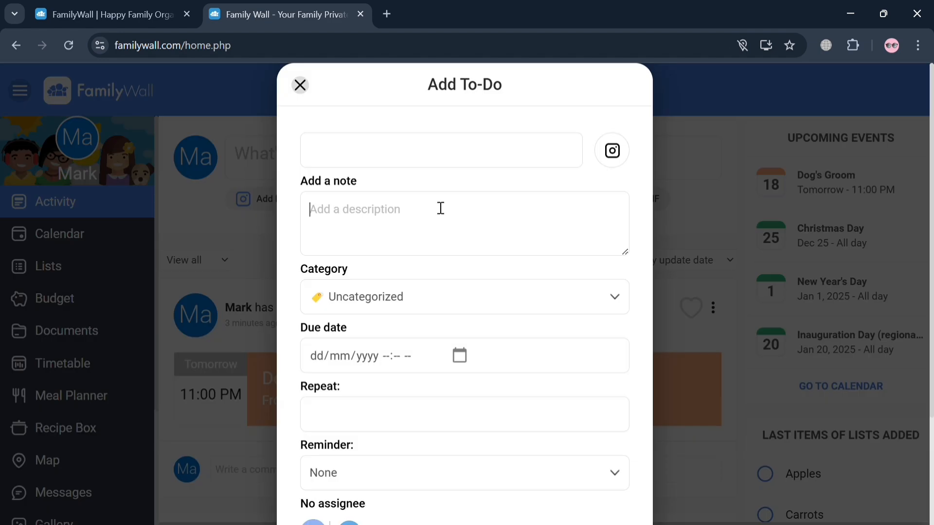
mouse_move(418, 155)
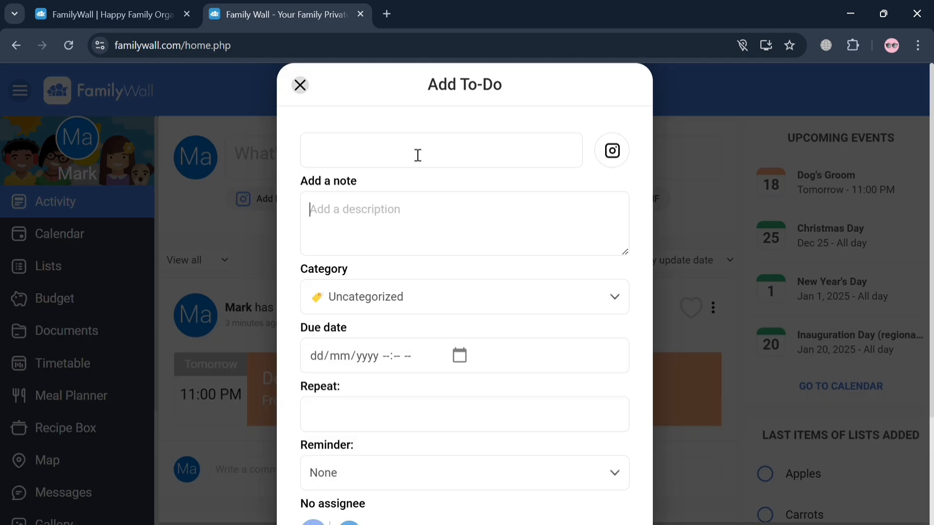
click(440, 149)
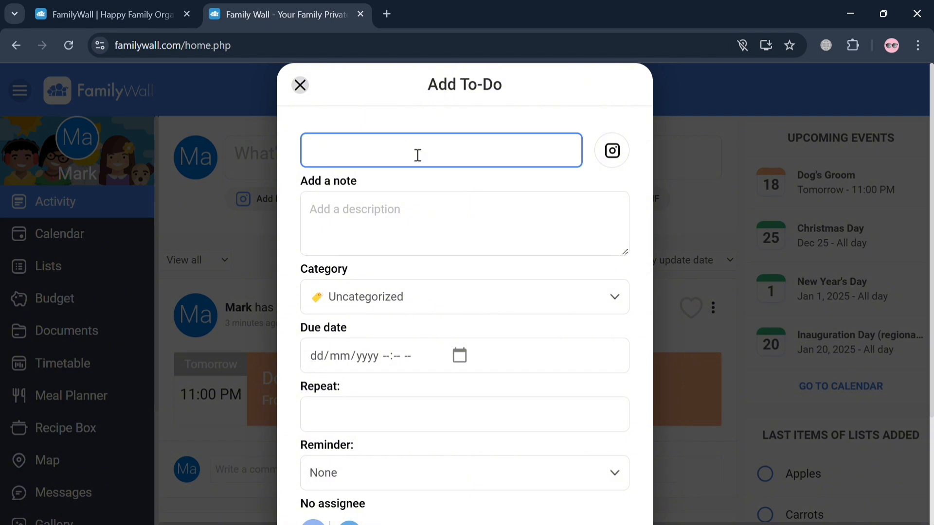
text(Wash the Car)
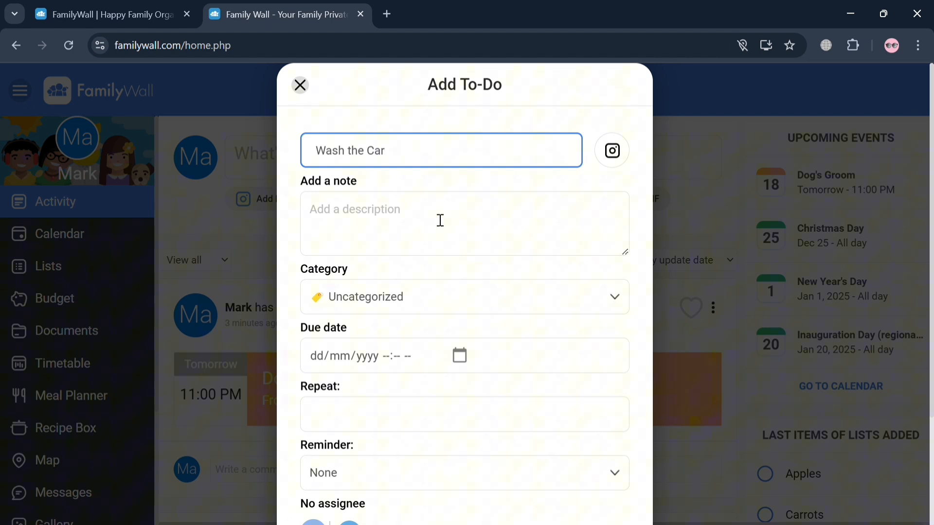
Dismiss the premium repeat offer and save the to-do due Dec 19, 2024 4:50 PM for everyone.
scroll(down, 3)
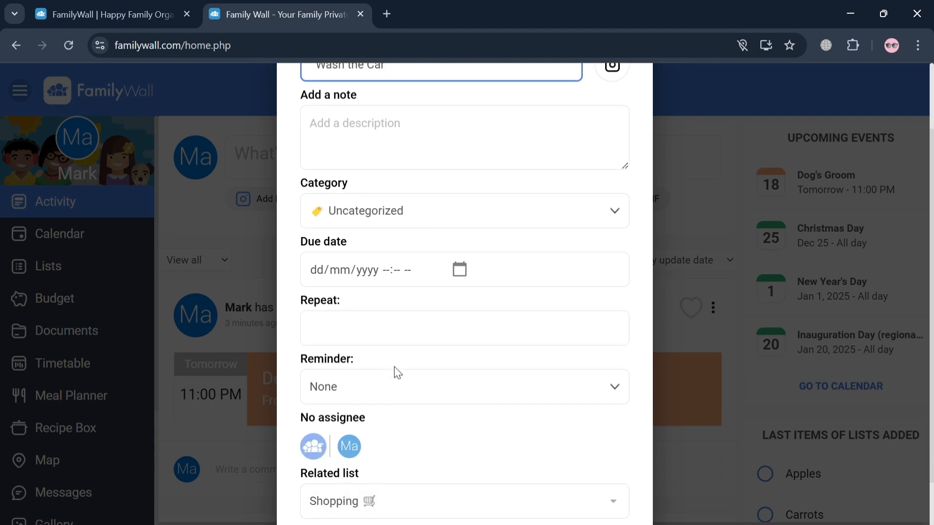
click(348, 447)
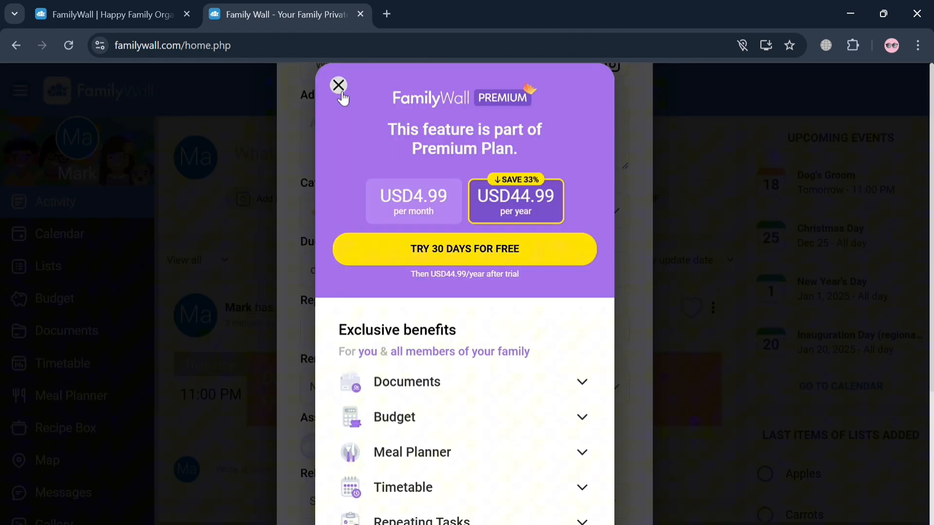
click(338, 86)
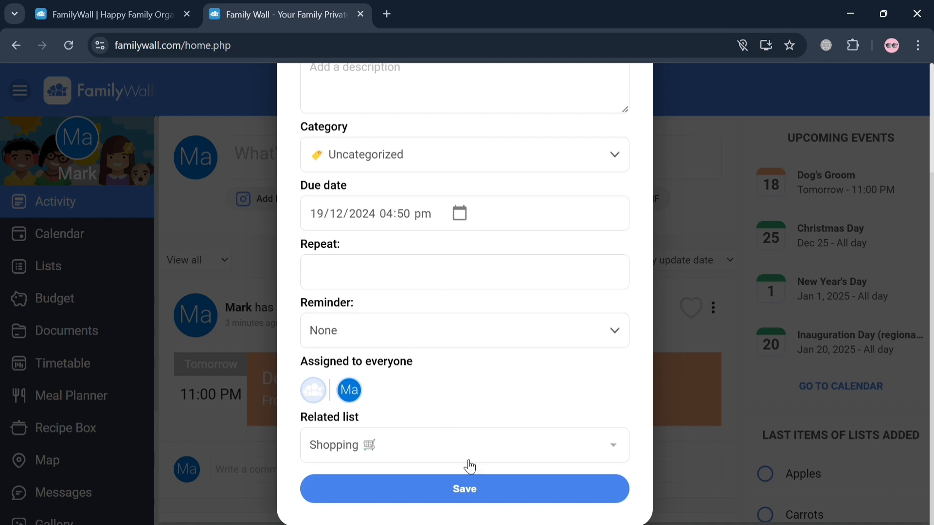
click(464, 489)
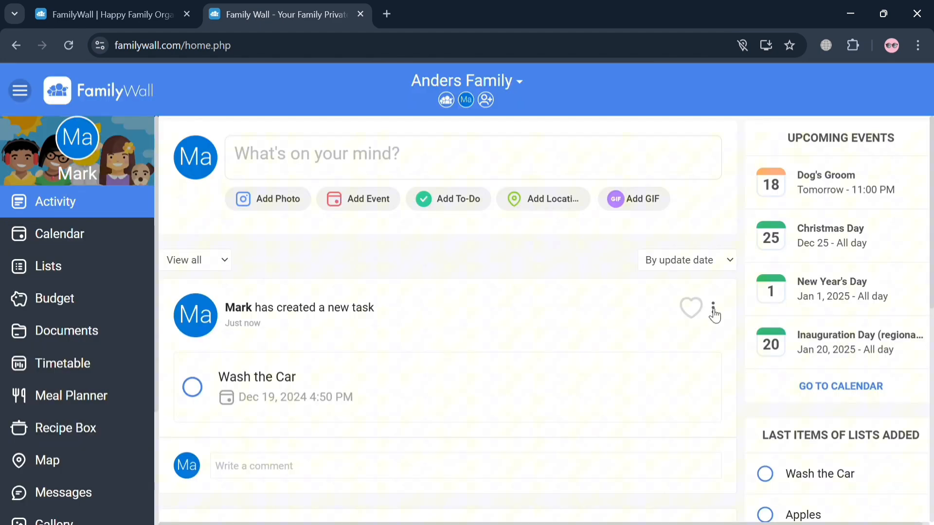
Like the Wash the Car post with a heart, then return to the family Lists.
click(691, 307)
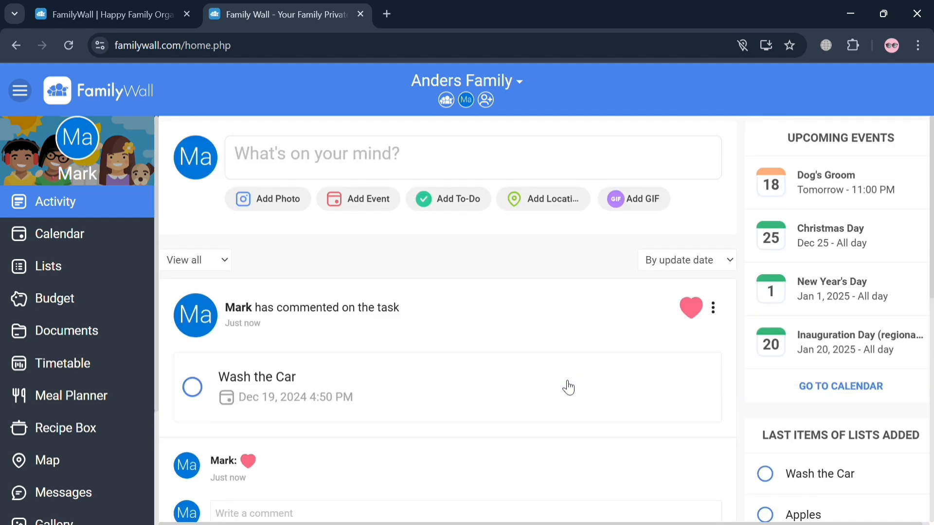
scroll(down, 3)
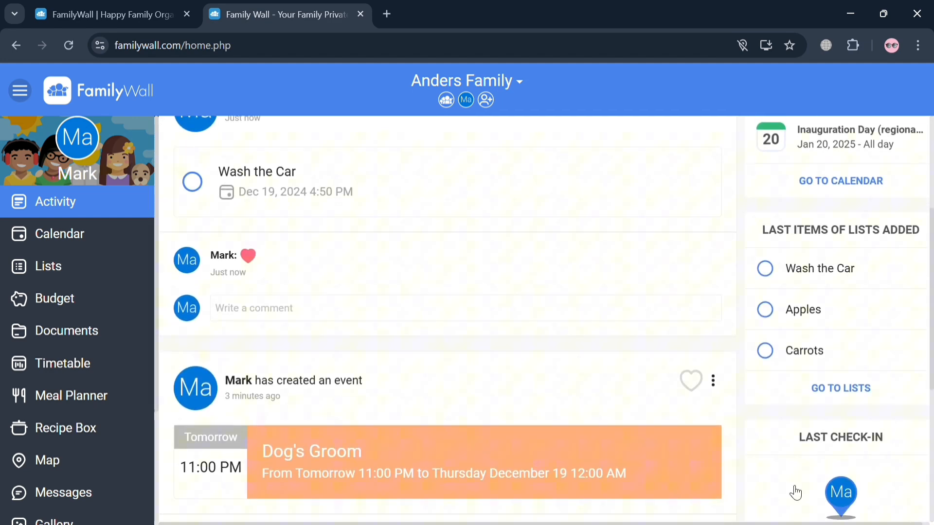
scroll(down, 3)
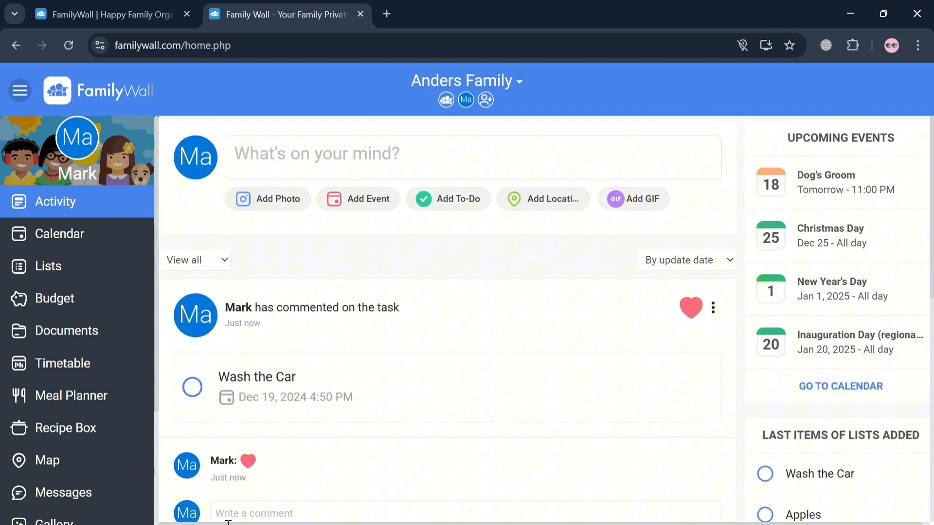
mouse_move(82, 247)
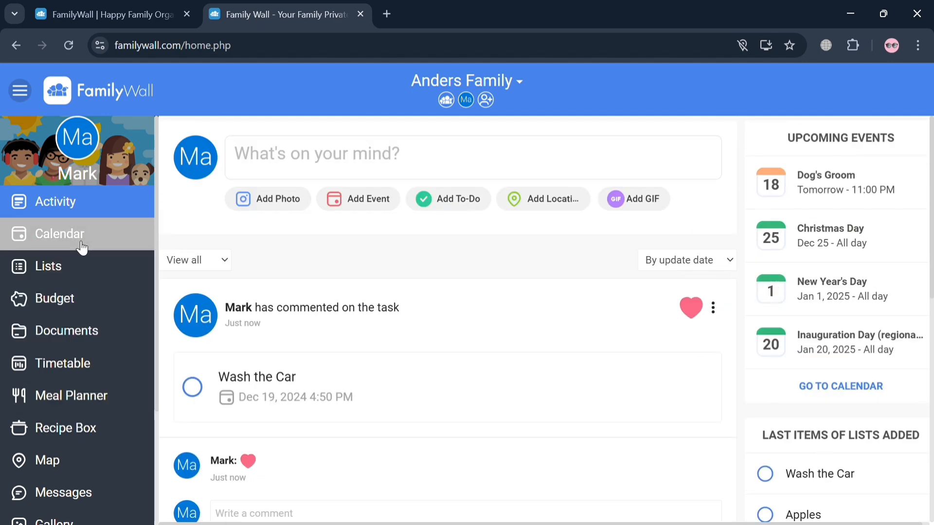
click(49, 265)
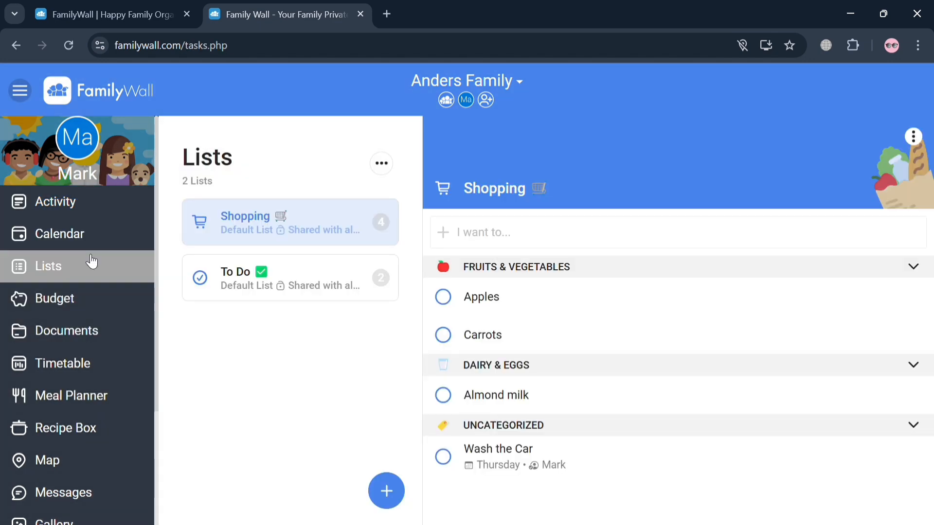